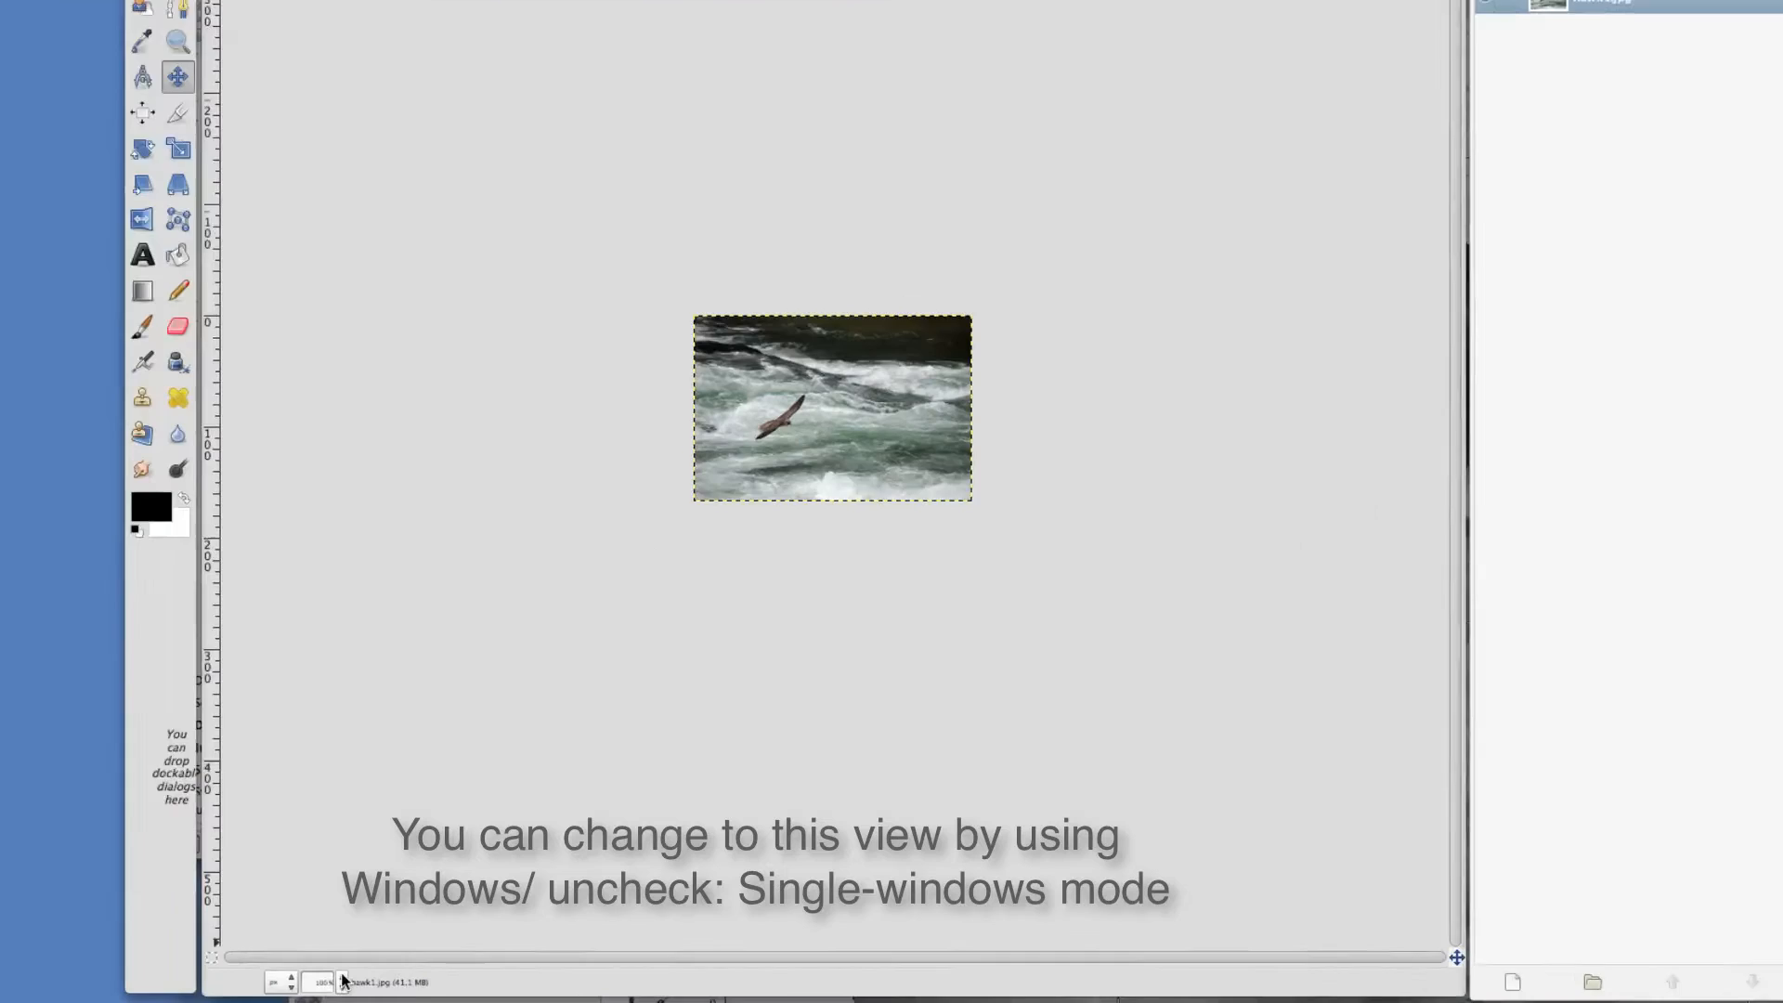
- Magnify the hawk photo to 2:1 (200%) via the View zoom options
click(320, 981)
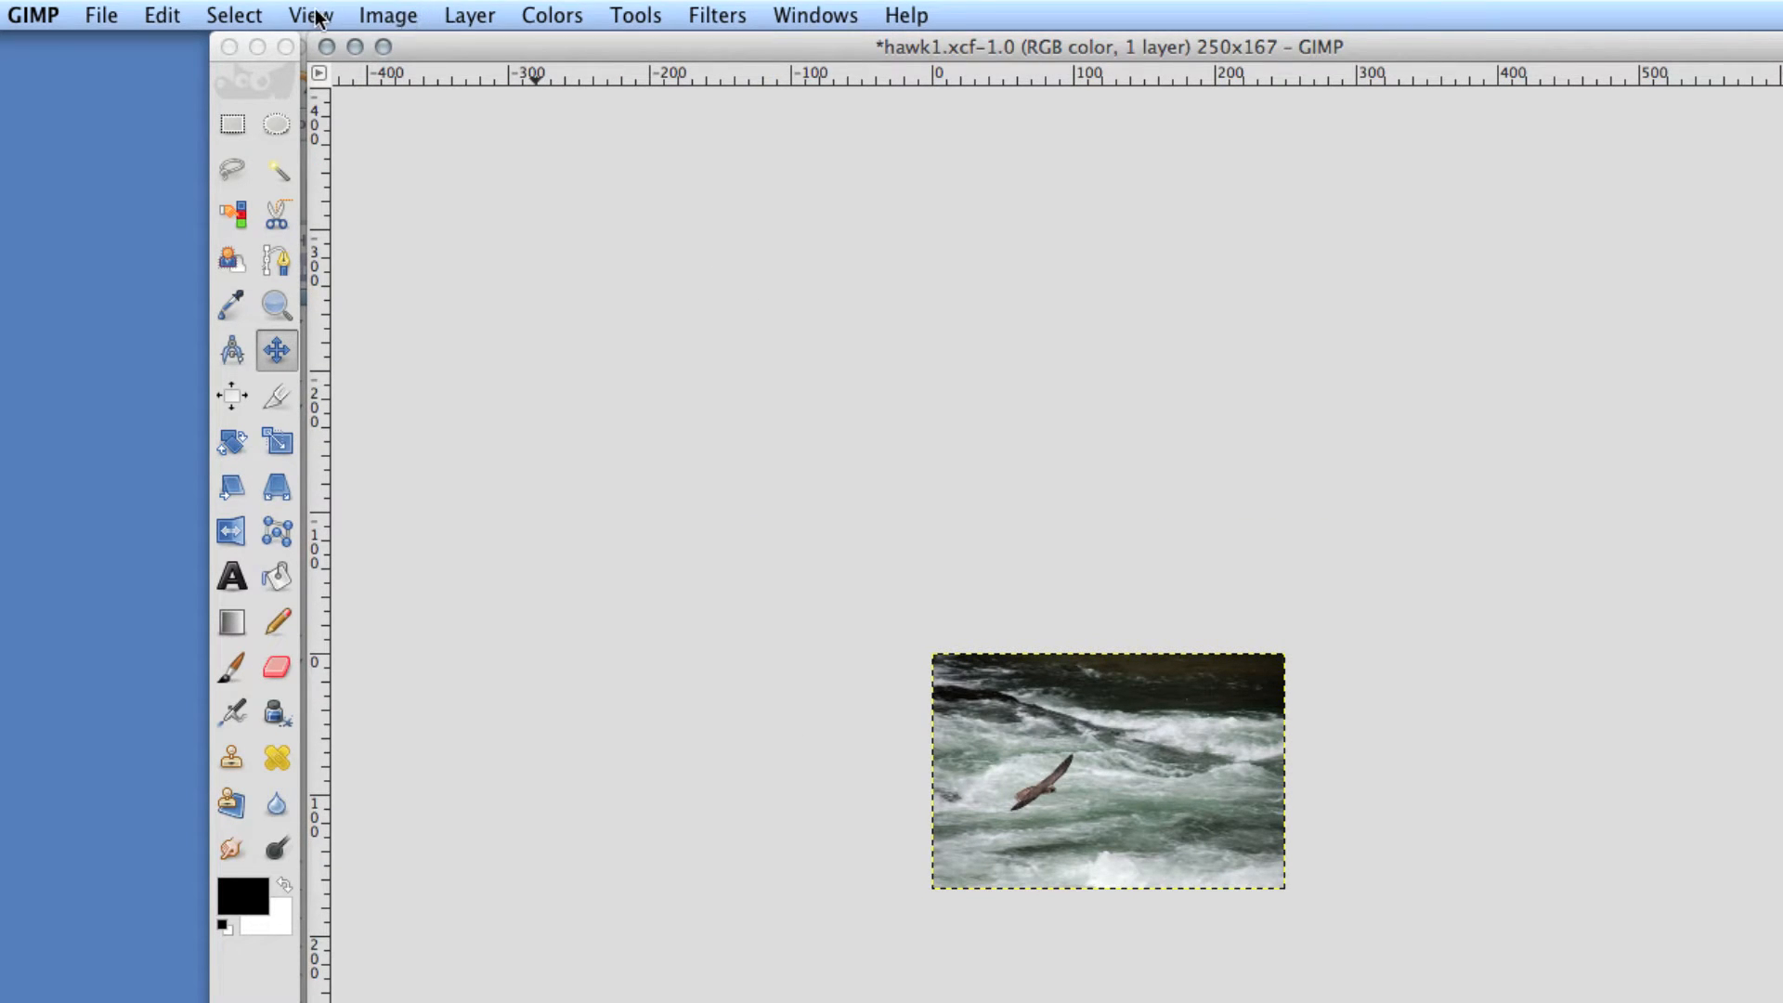
click(310, 15)
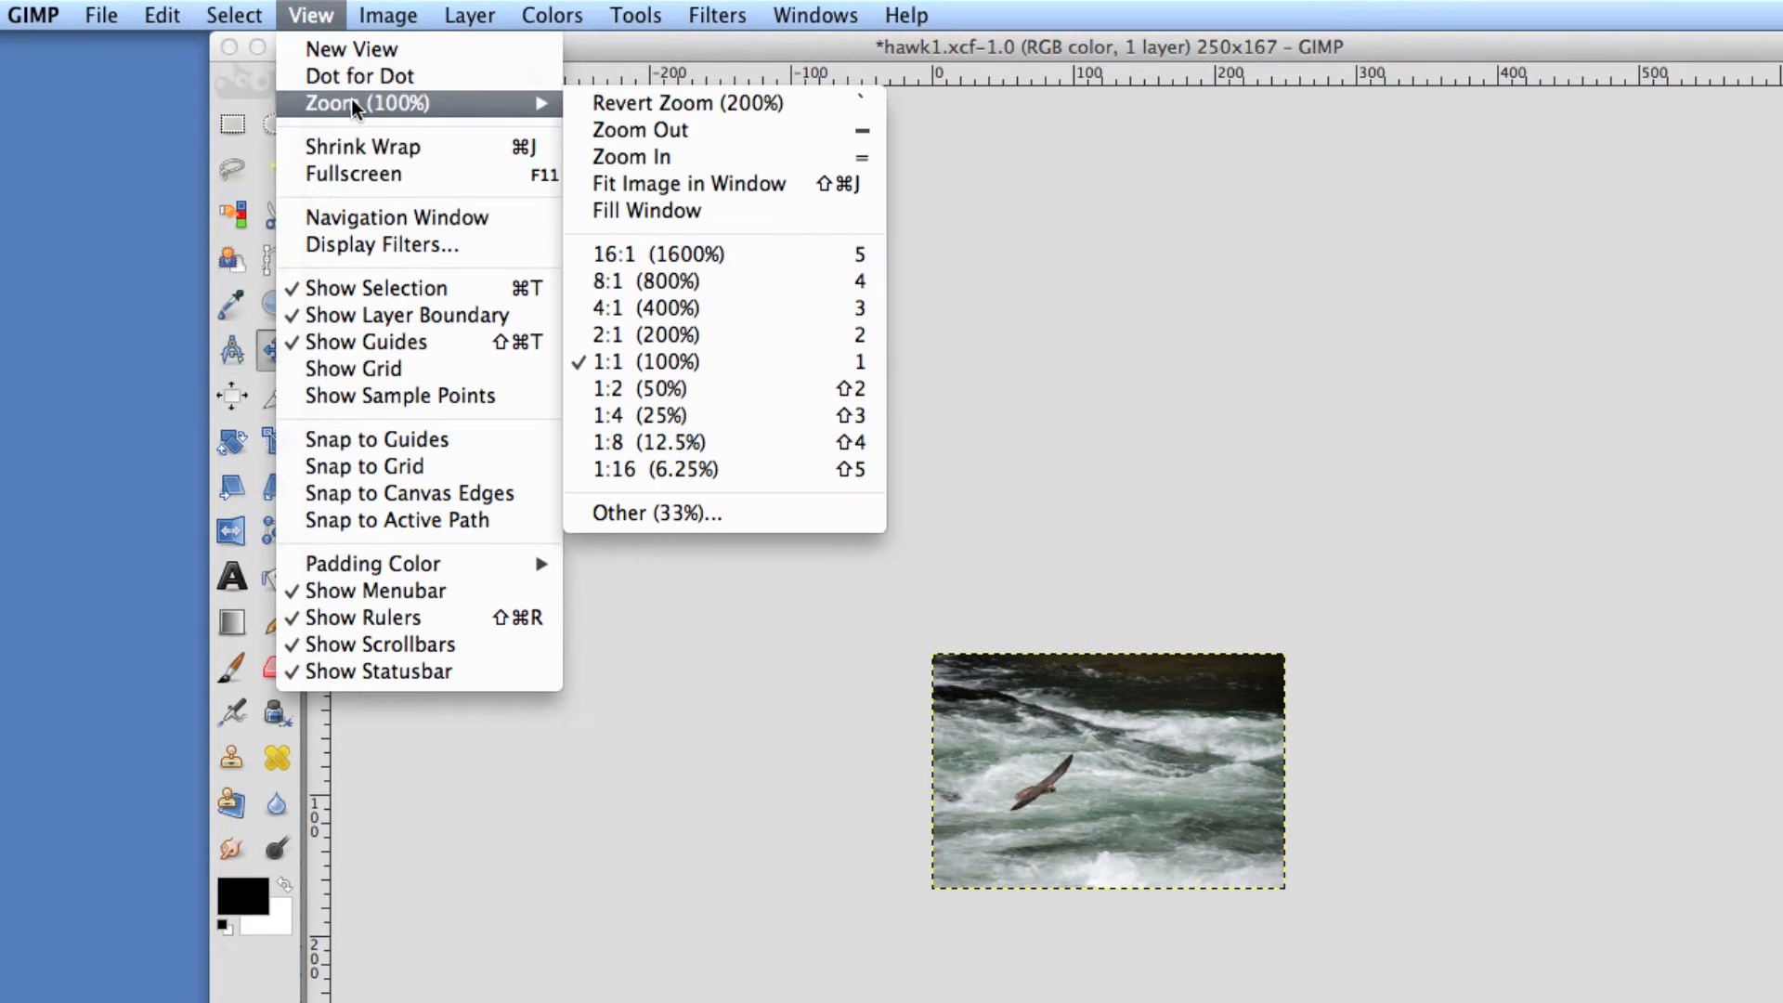
mouse_move(658, 334)
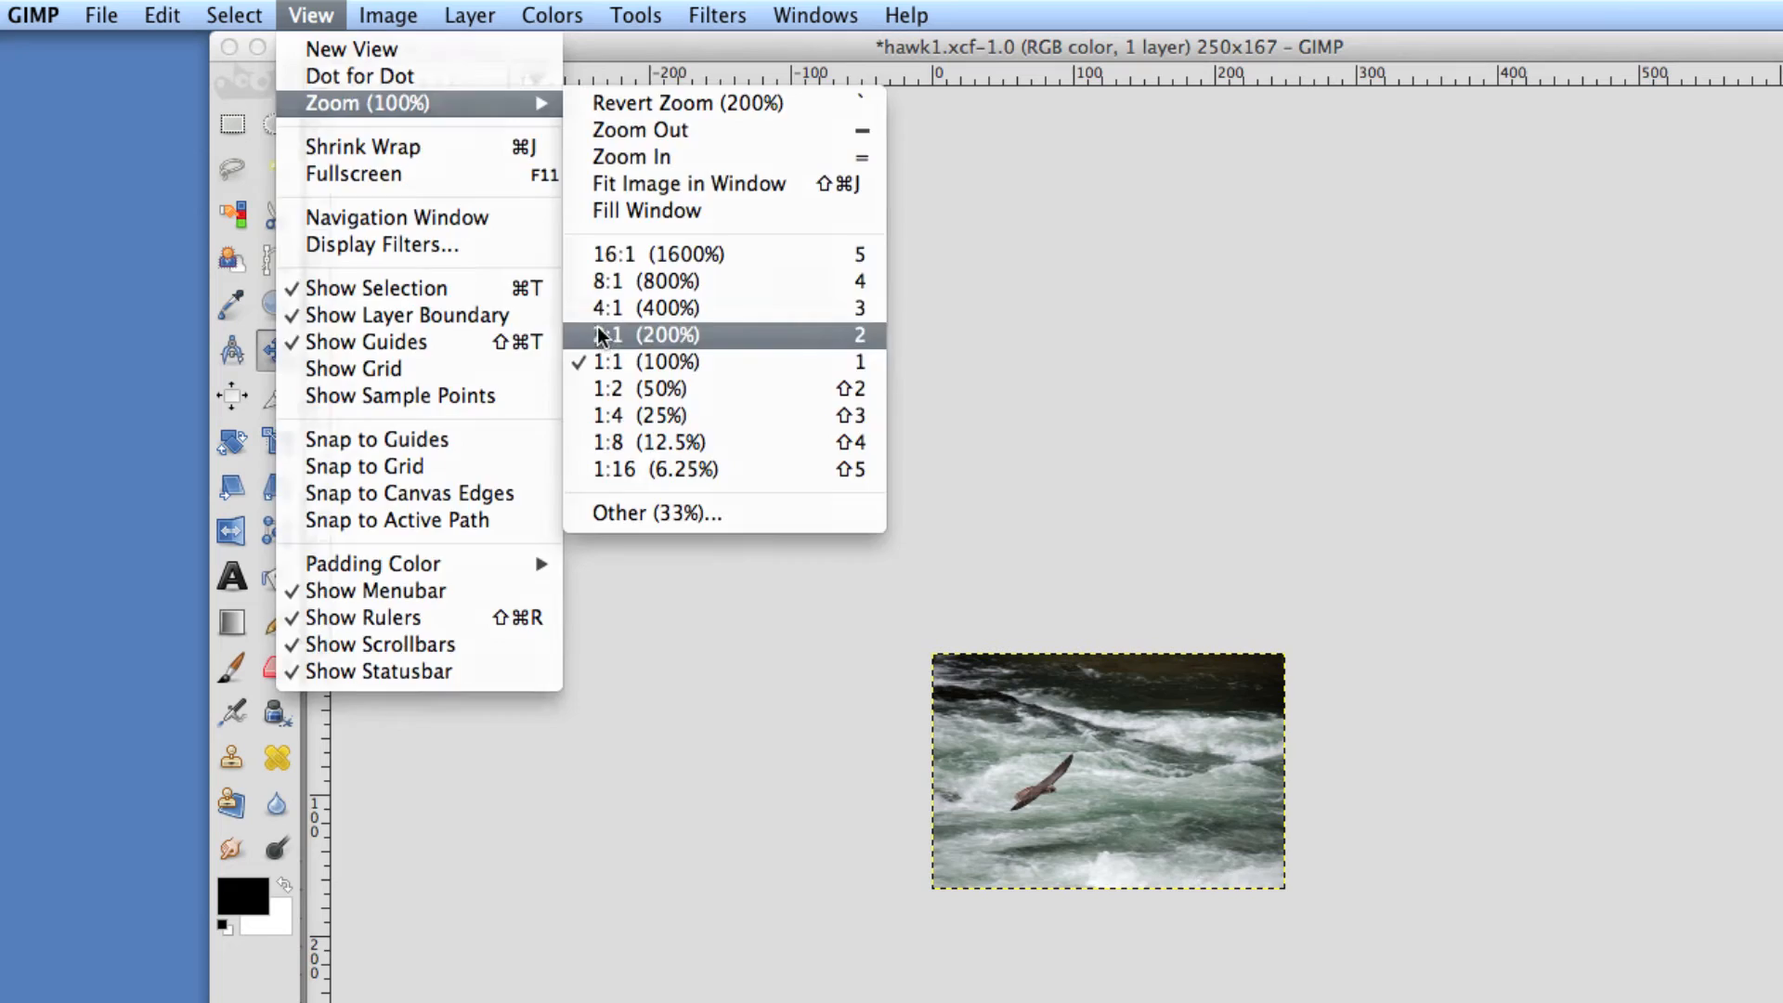
click(647, 334)
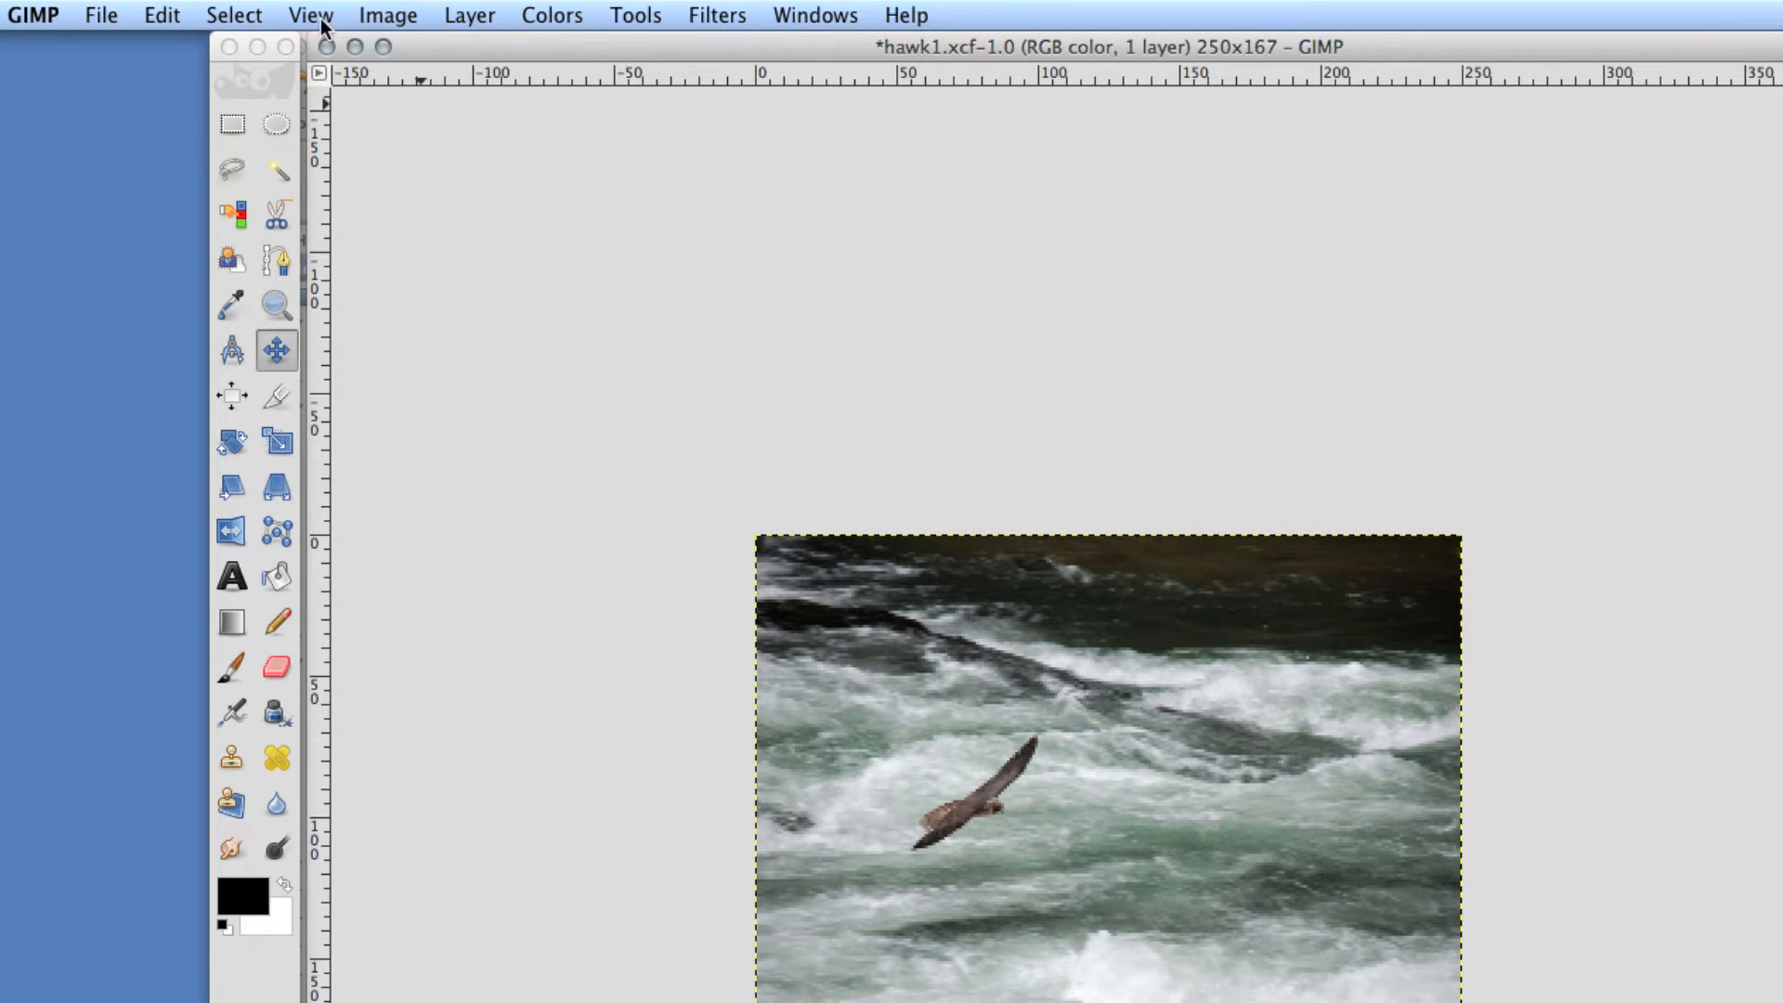
click(310, 15)
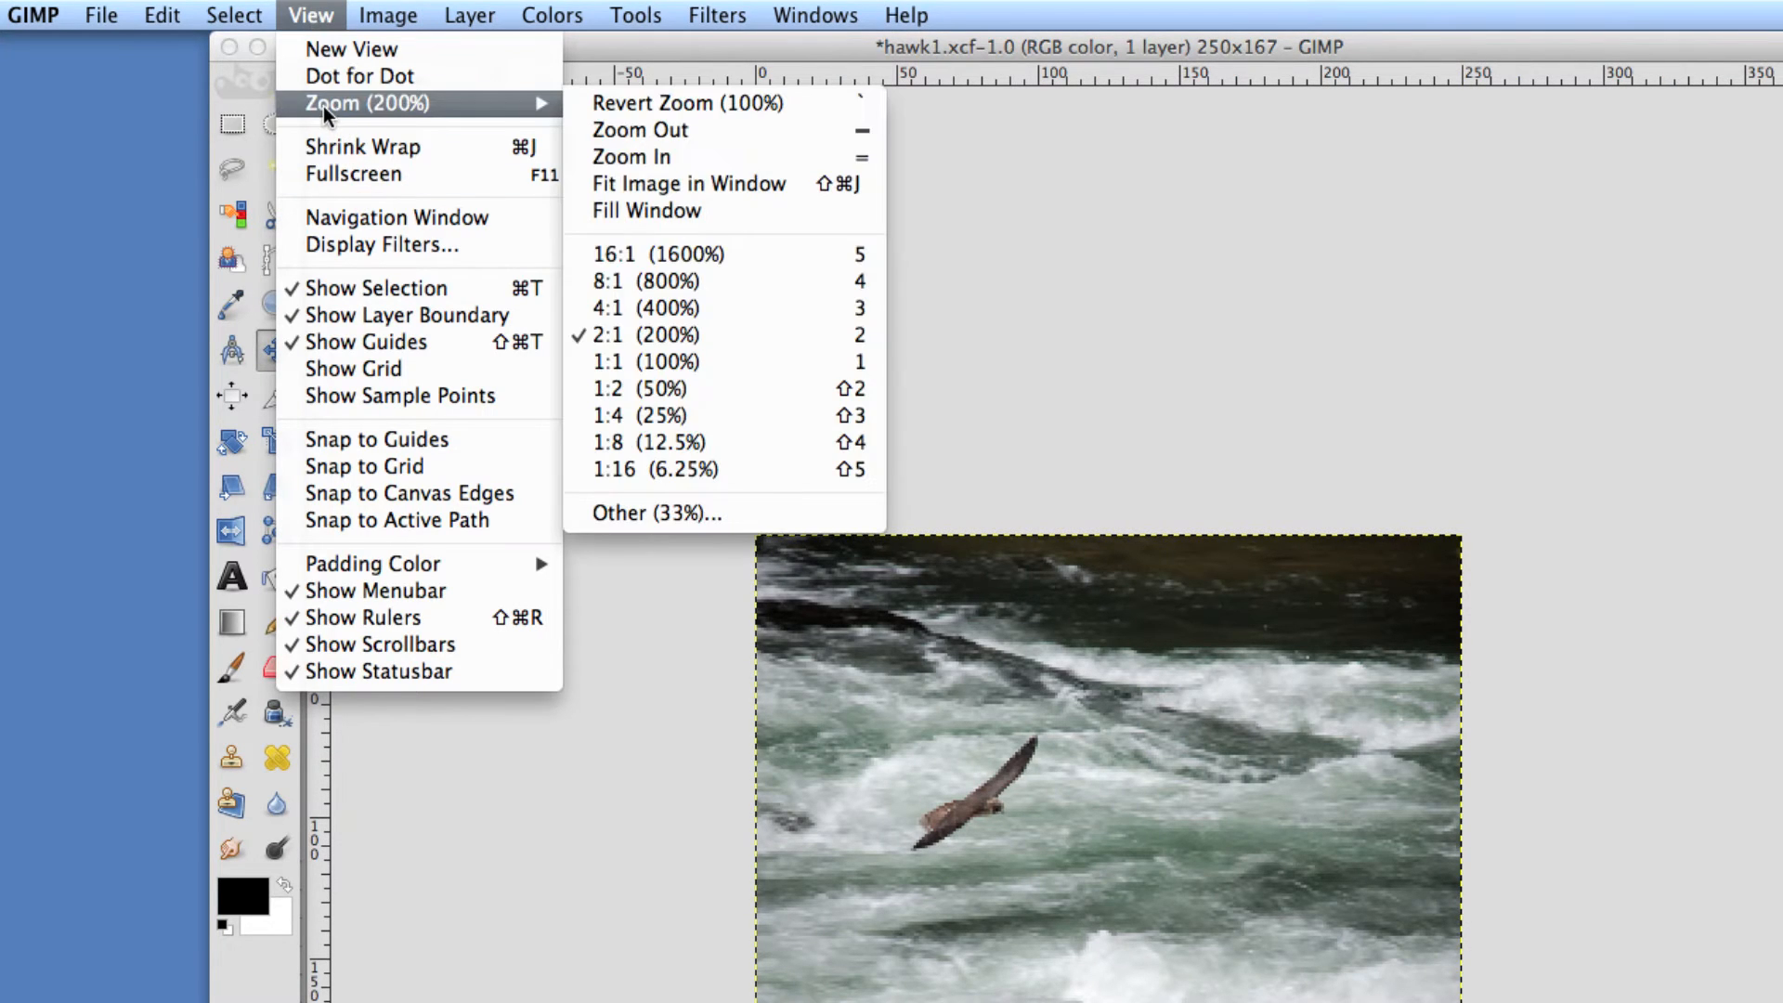
mouse_move(1094, 390)
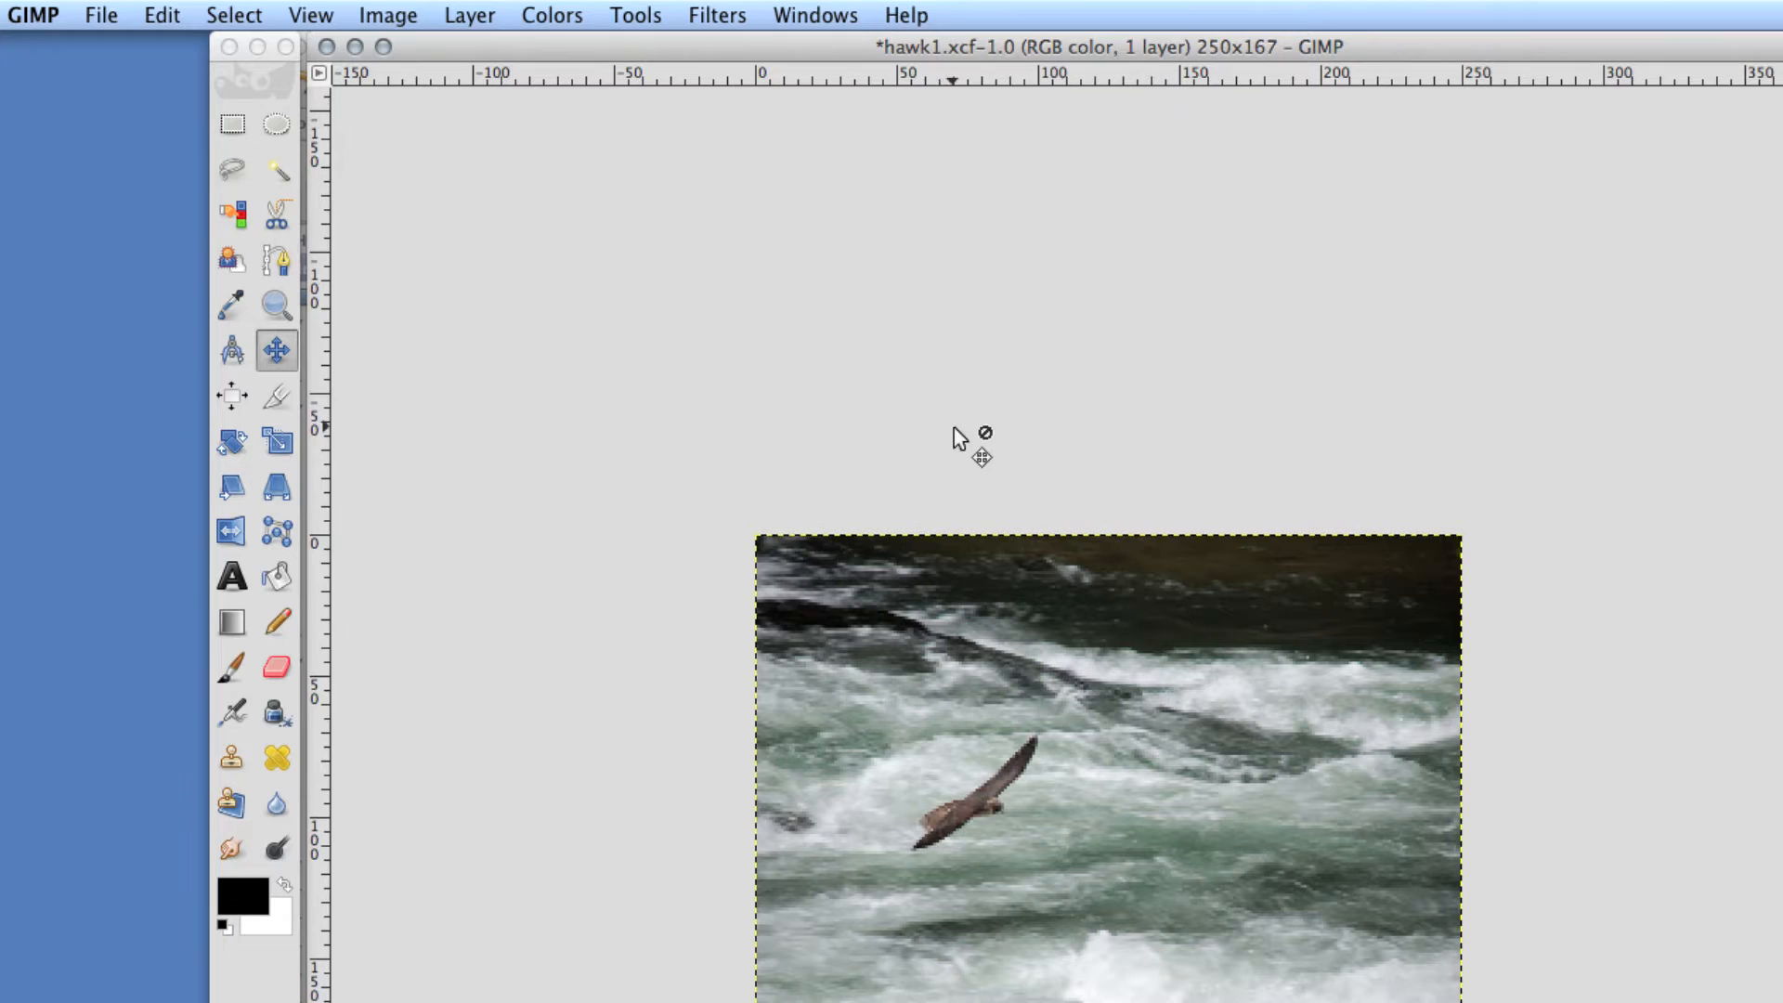
mouse_move(1093, 682)
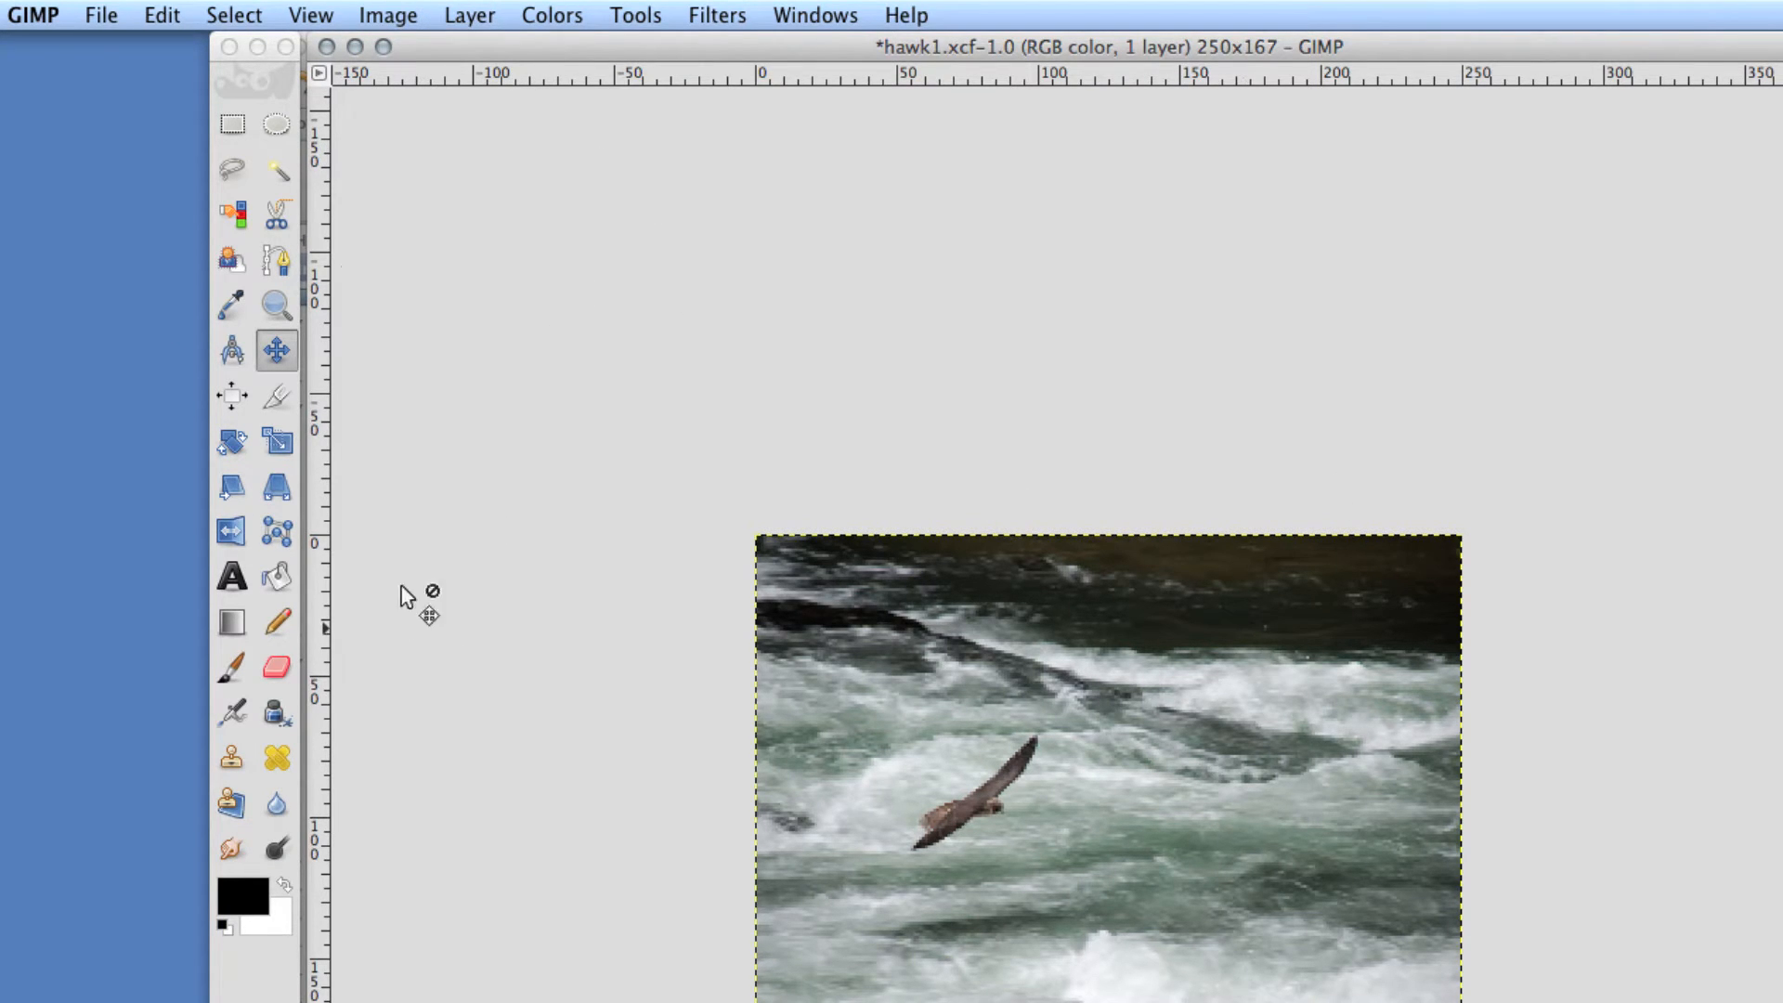
mouse_move(231, 124)
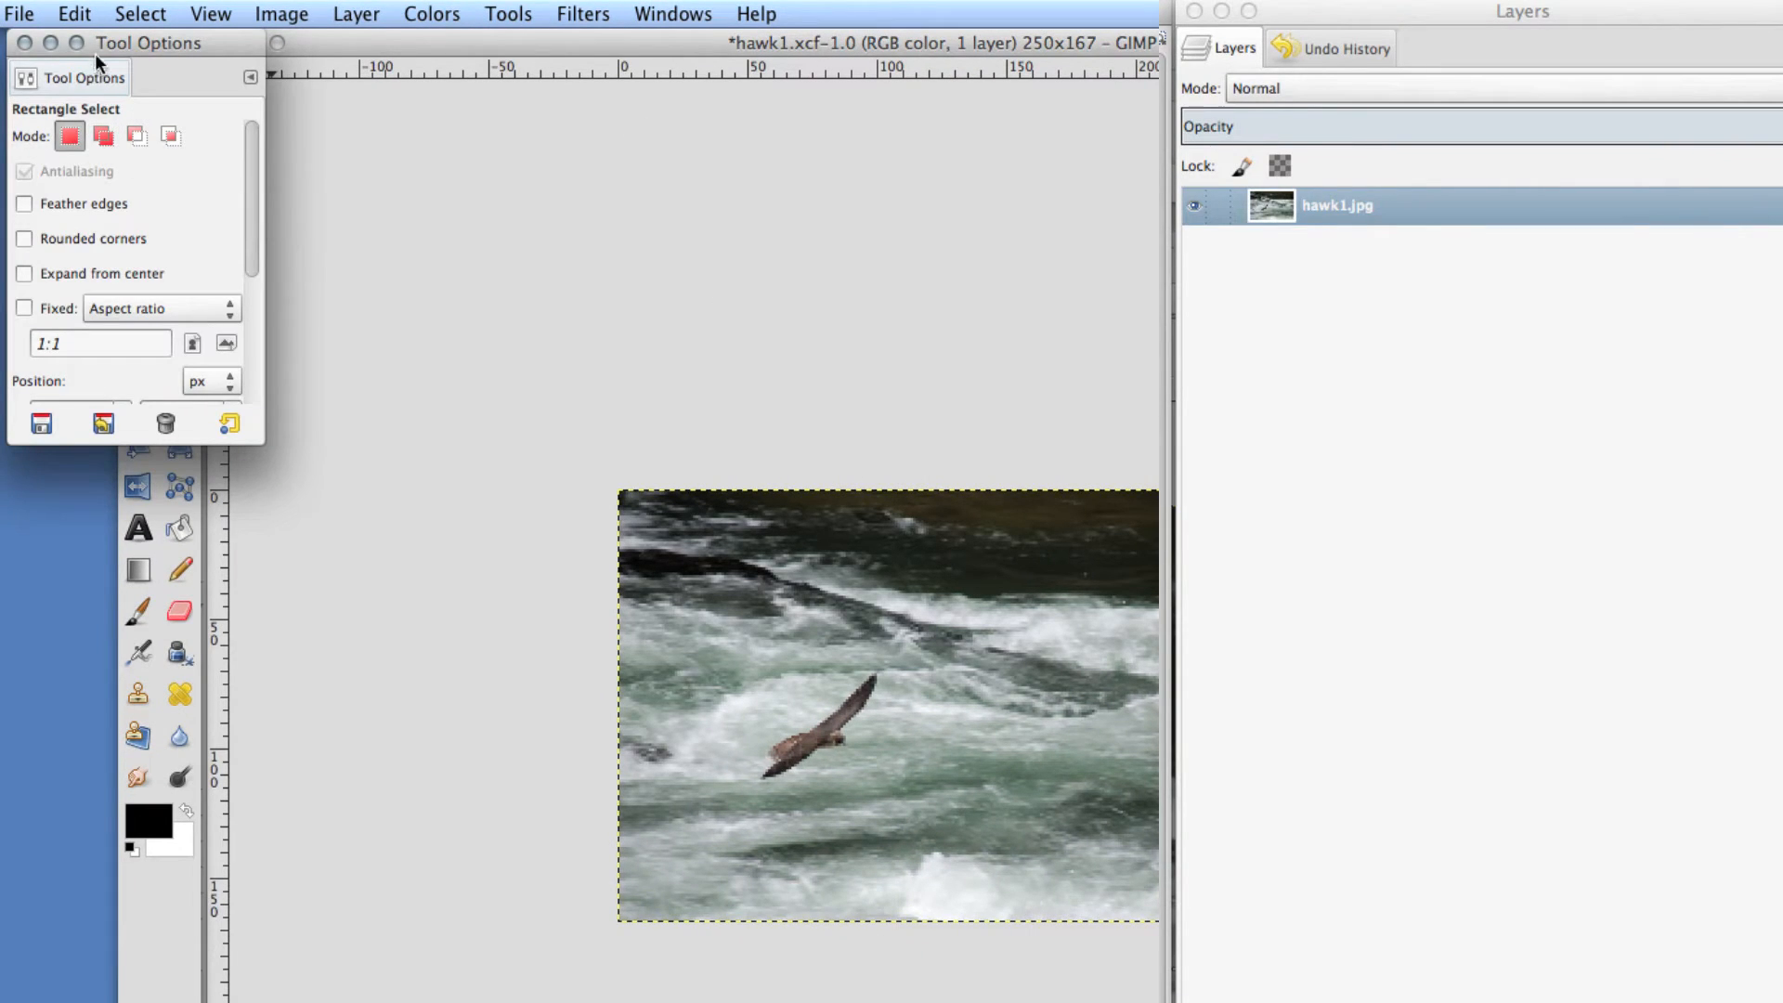
mouse_move(130, 63)
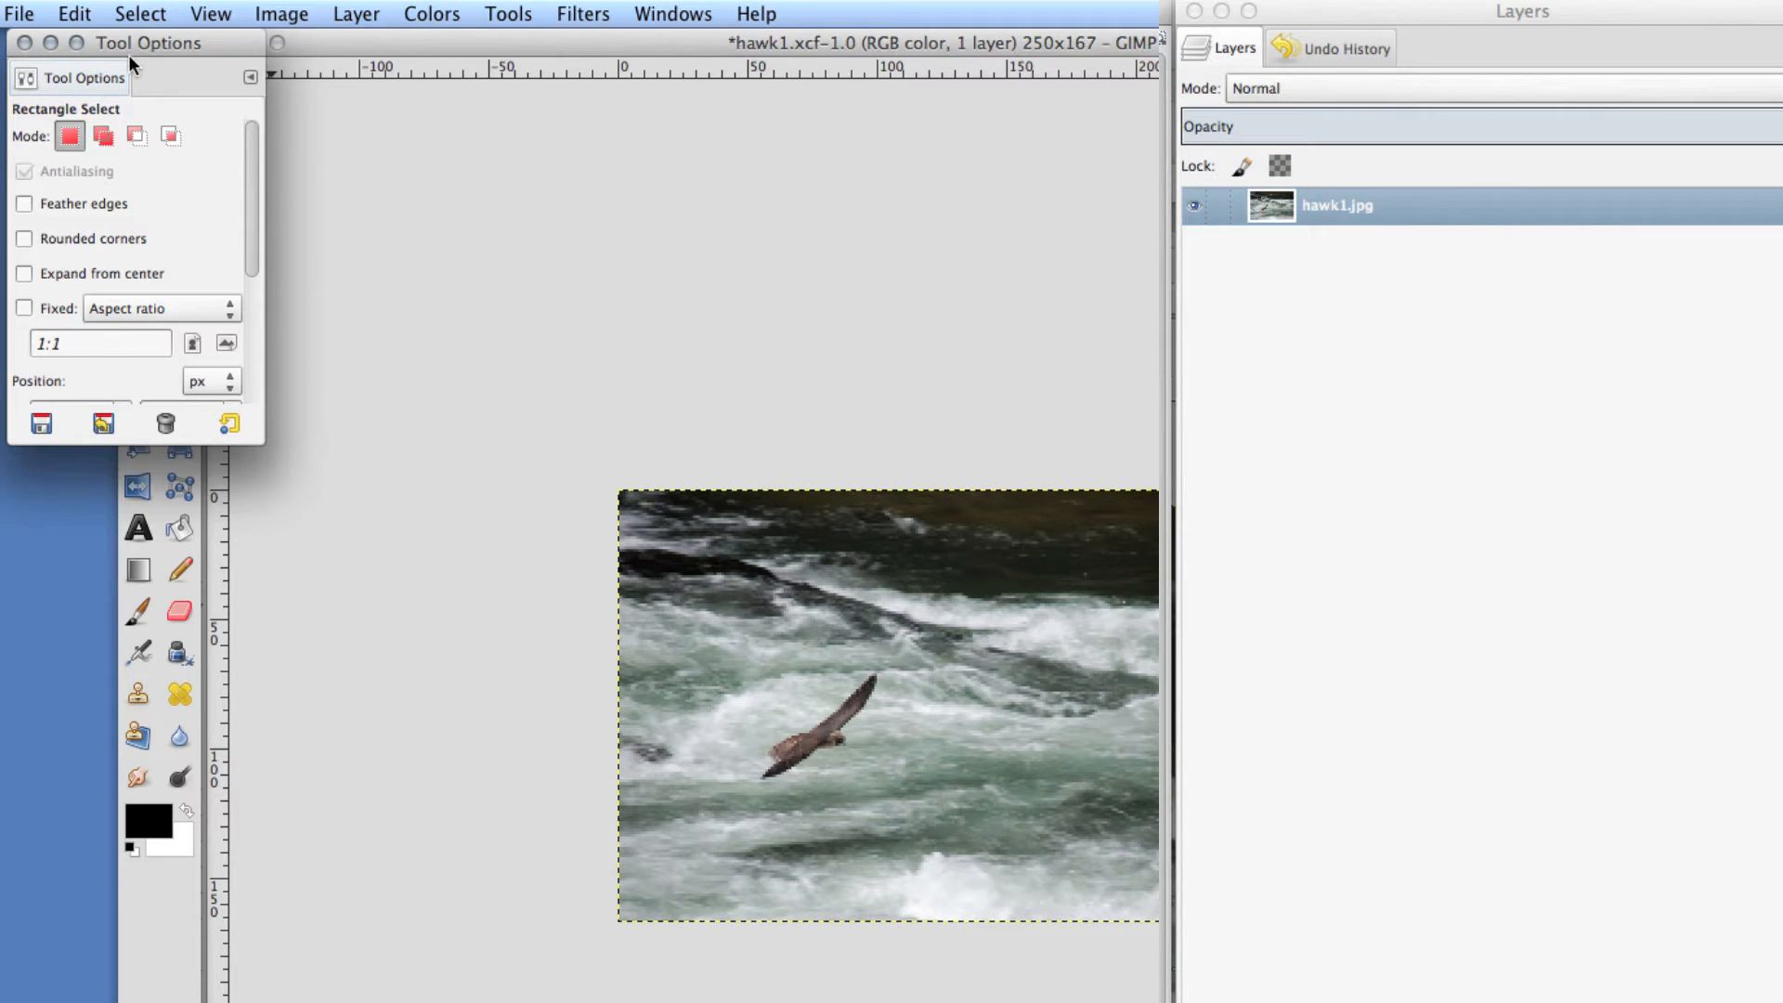
- Place the Rectangle Select tool options beside the photo, enlarged to show Position and Size
drag(149, 43, 1334, 283)
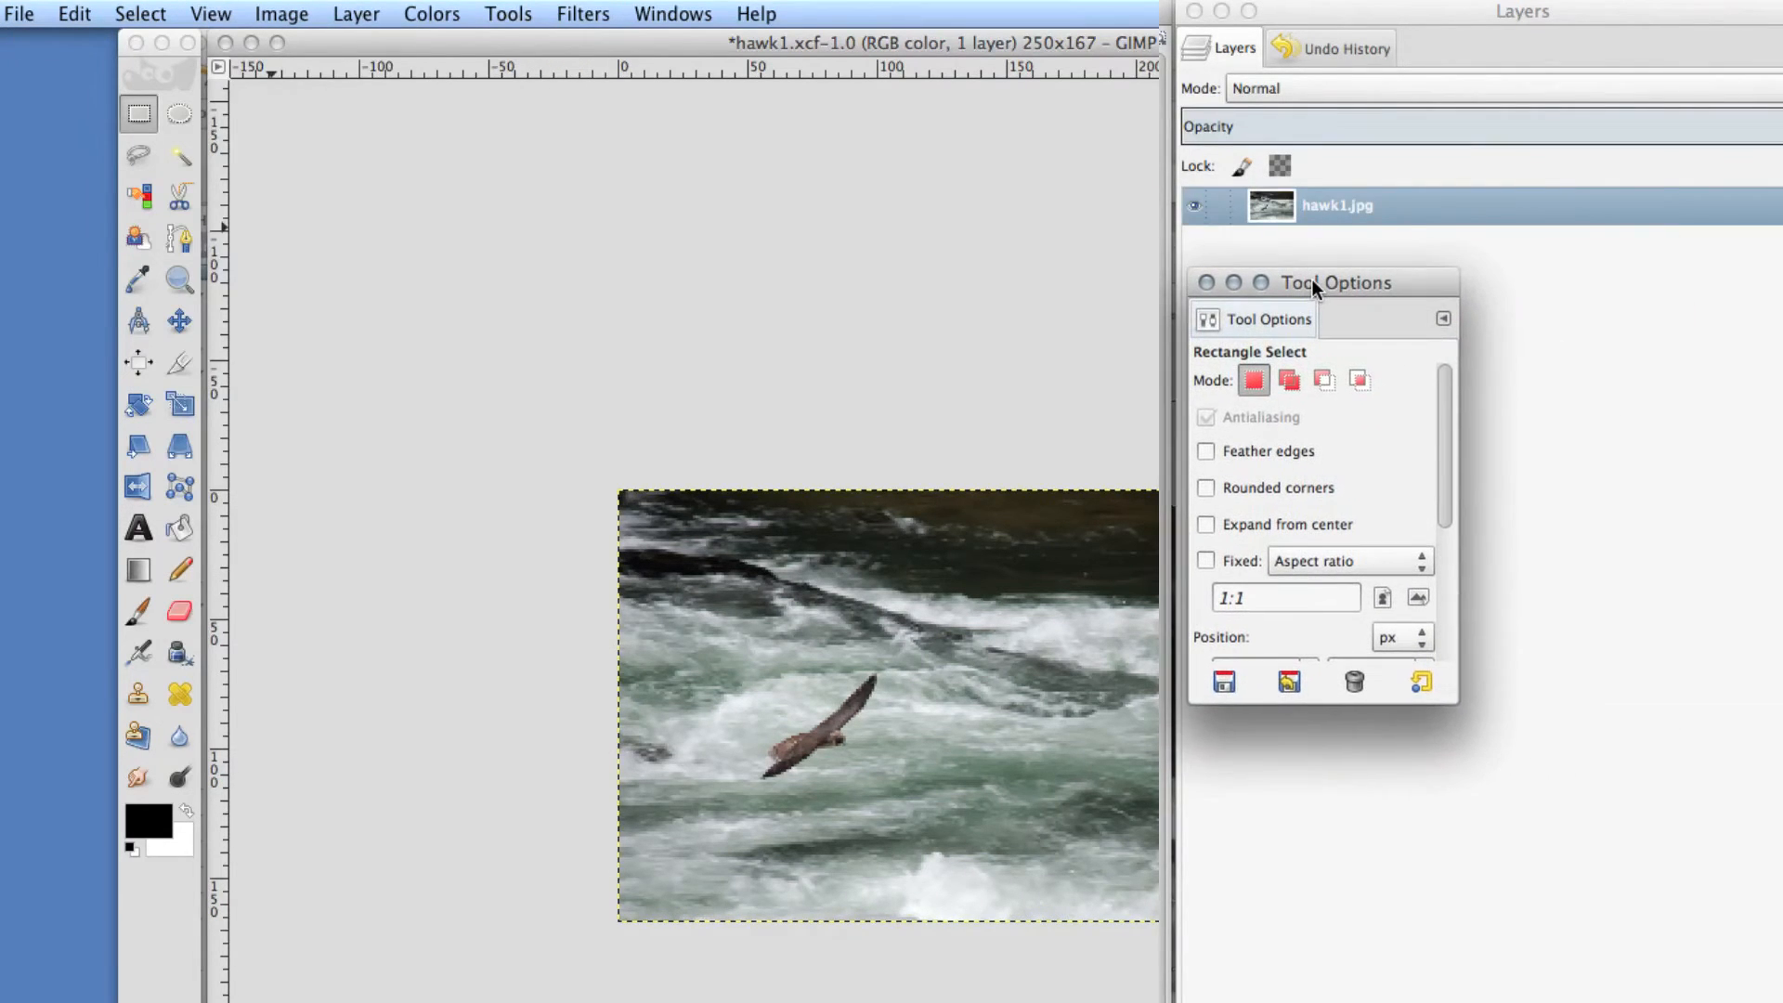
drag(1334, 283, 1333, 296)
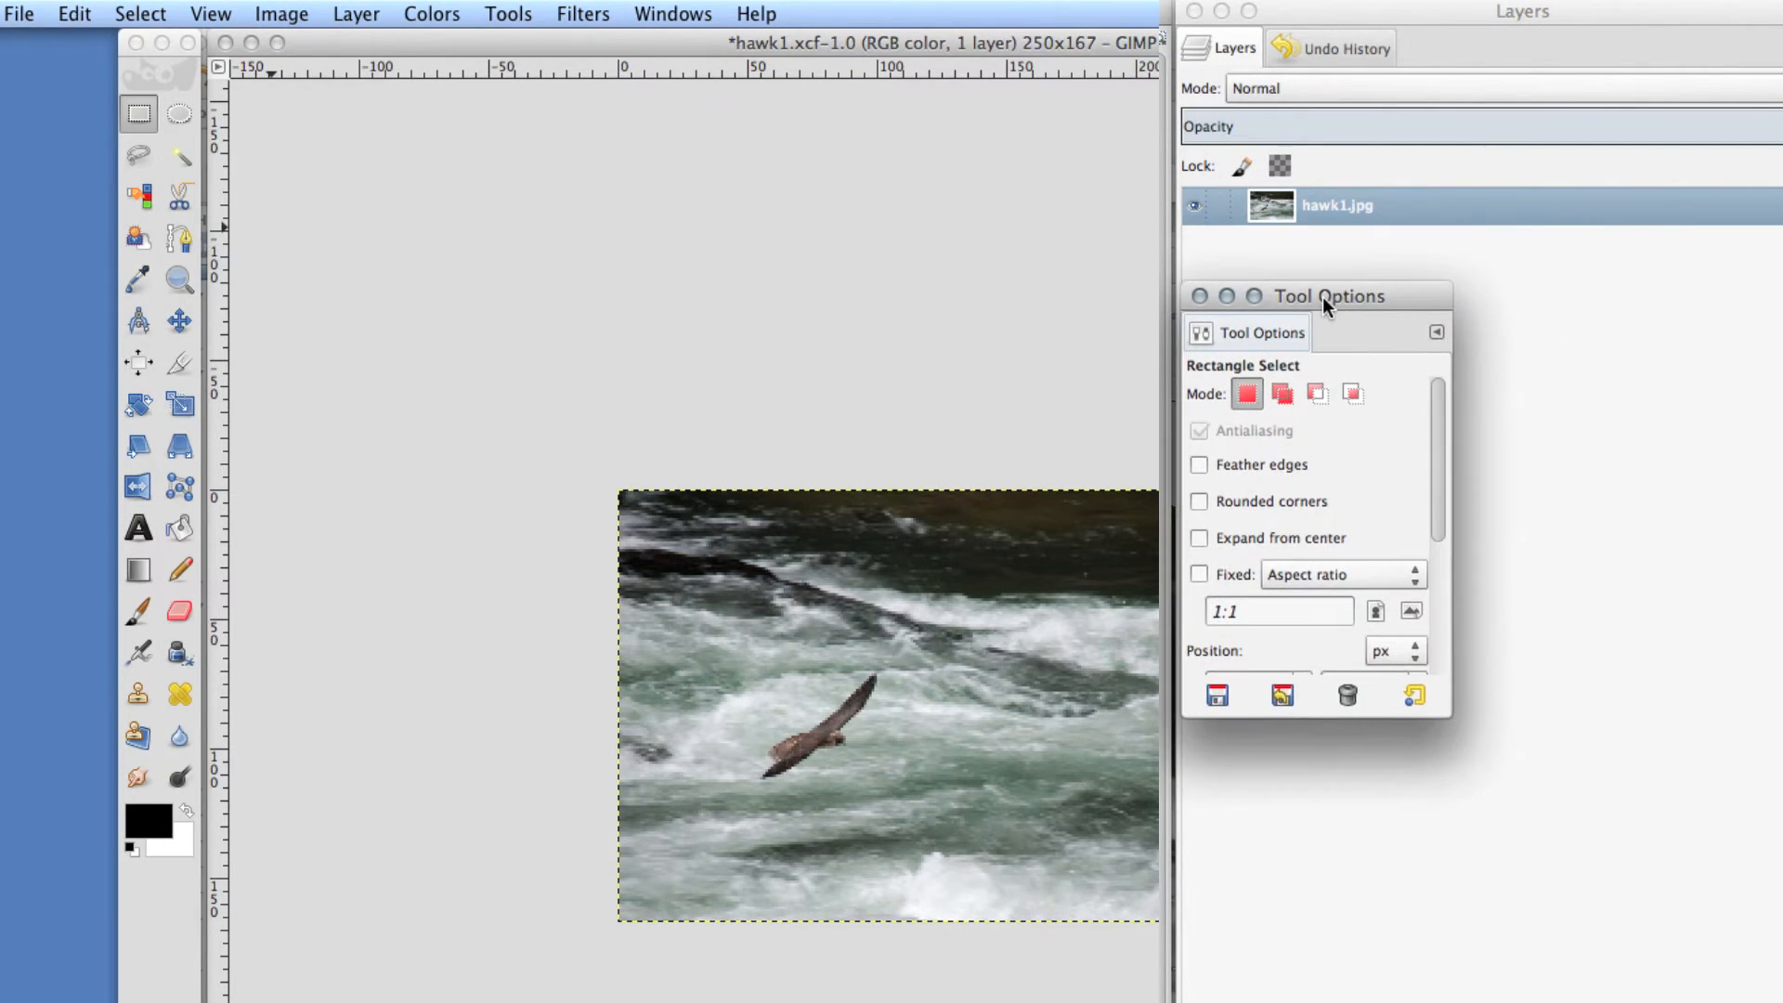
drag(1328, 295, 1442, 284)
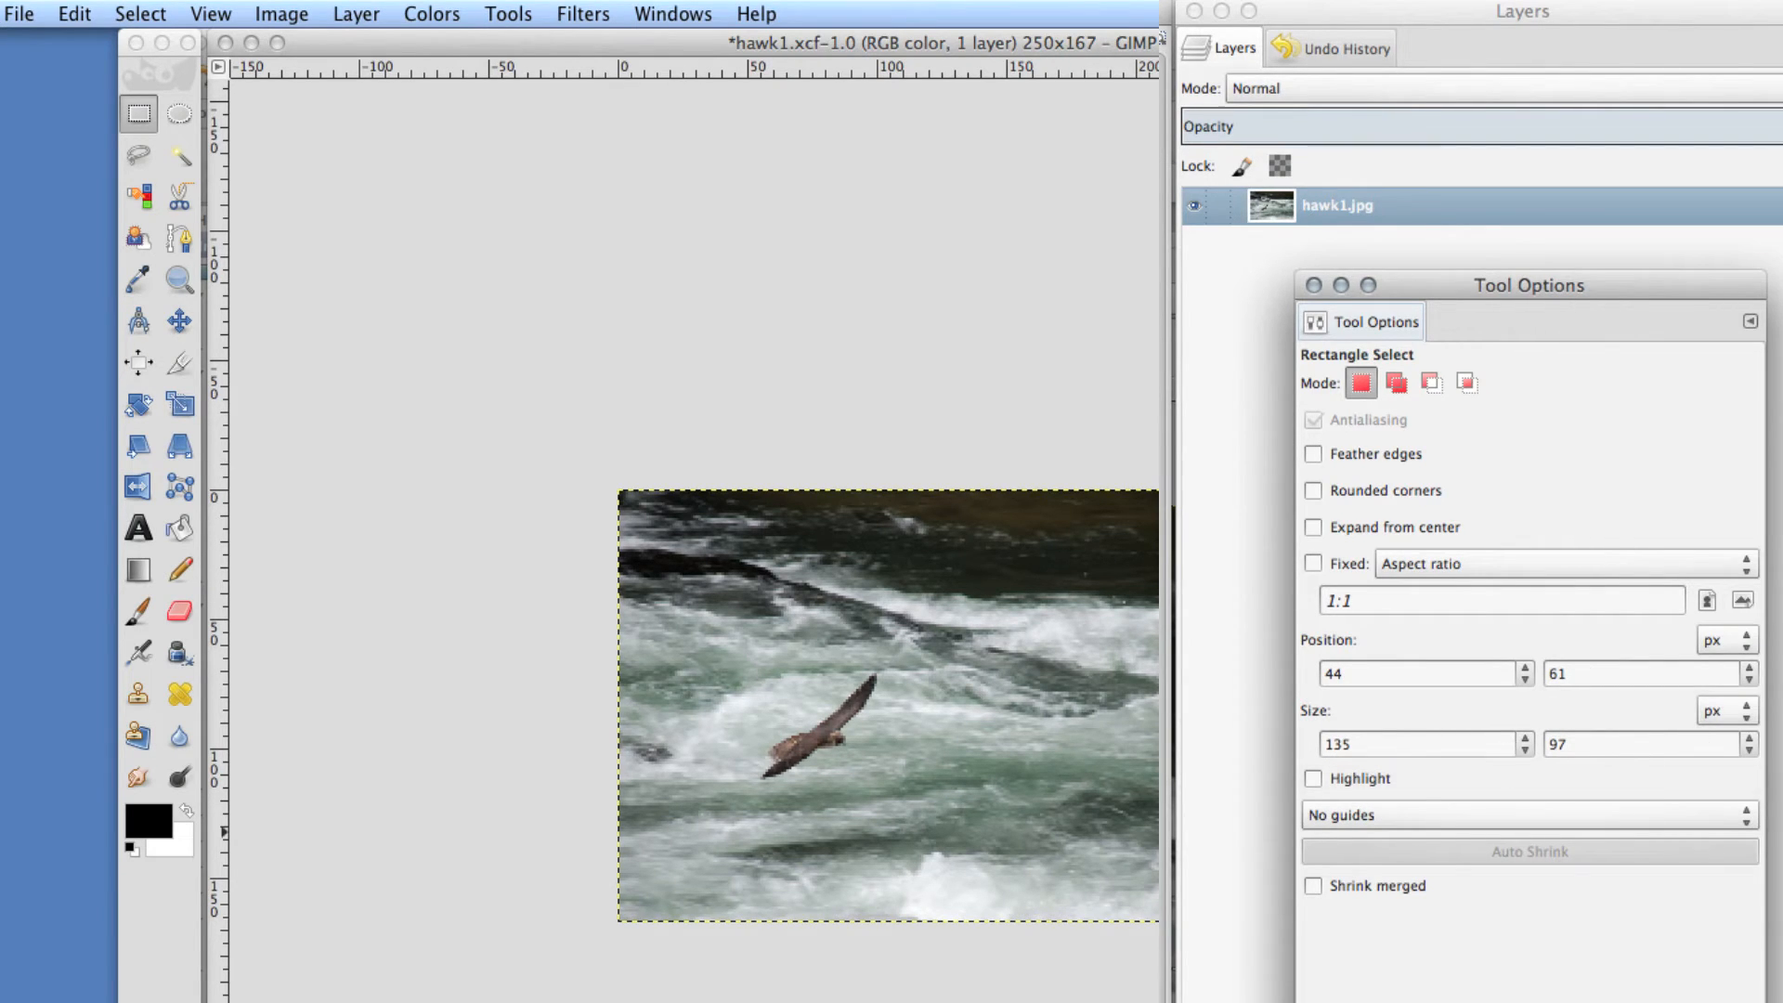
mouse_move(734, 669)
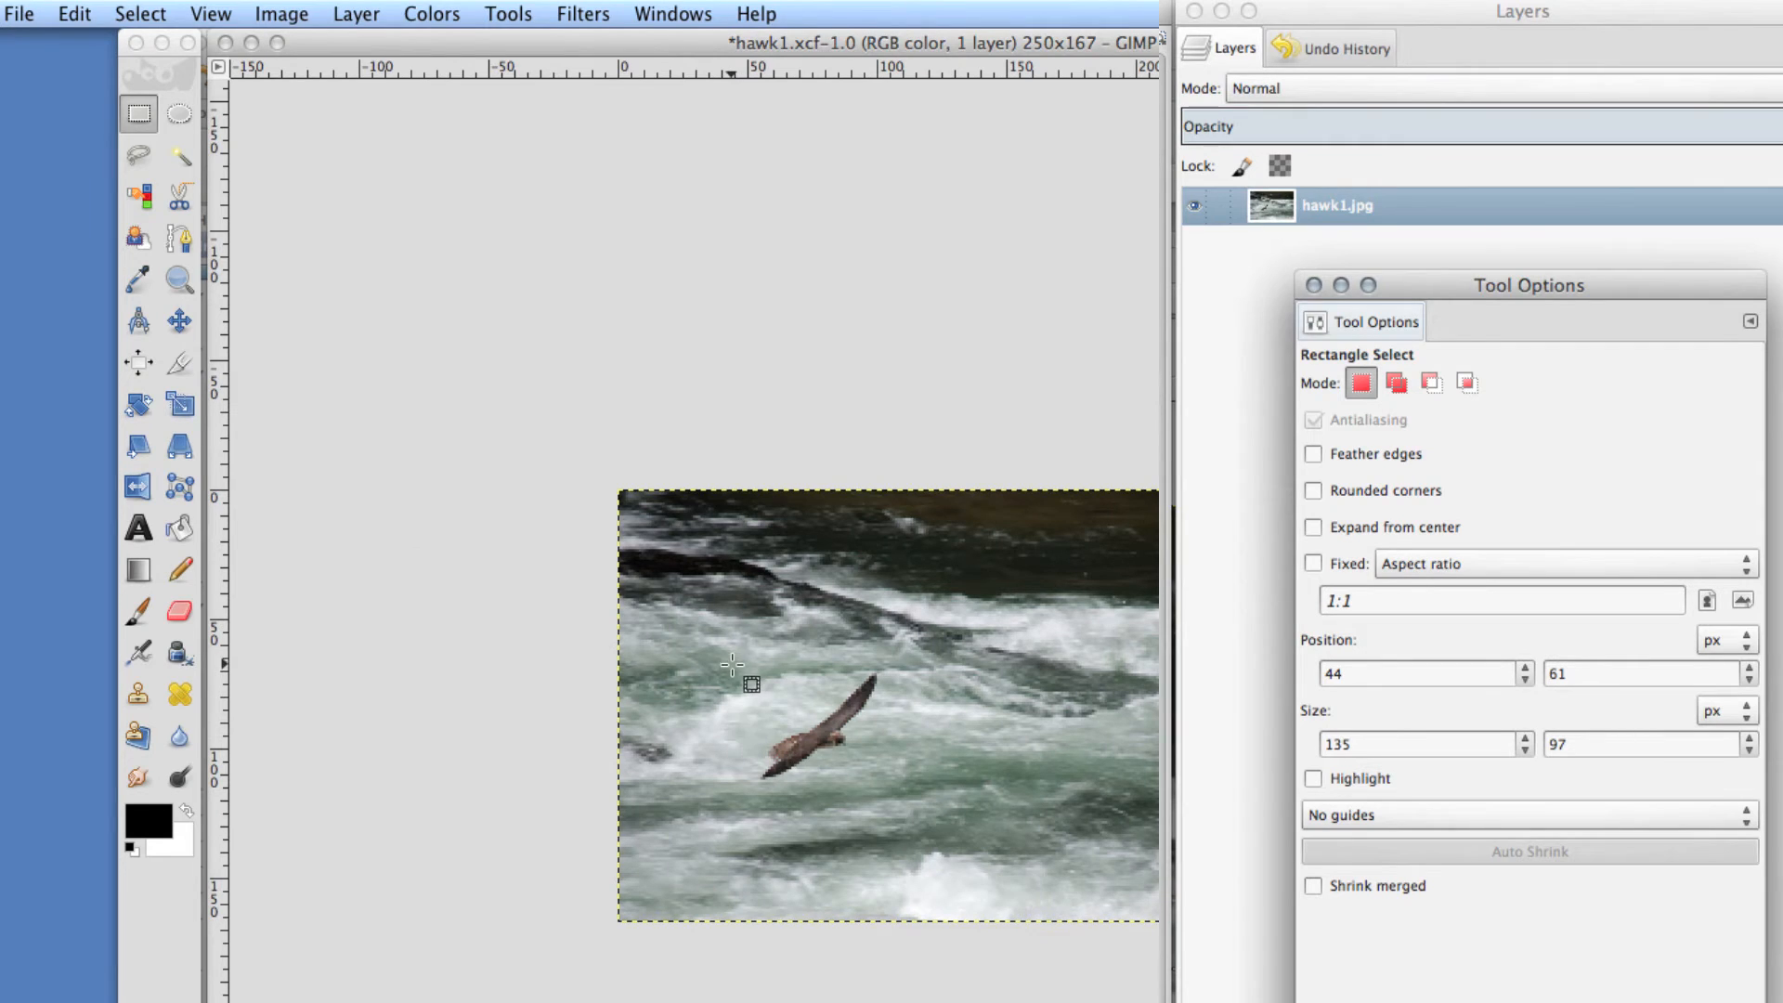
- Select a 135-pixel-wide rectangle around the hawk, positioned at 49, 66 with the hawk upper left
drag(734, 665, 1120, 916)
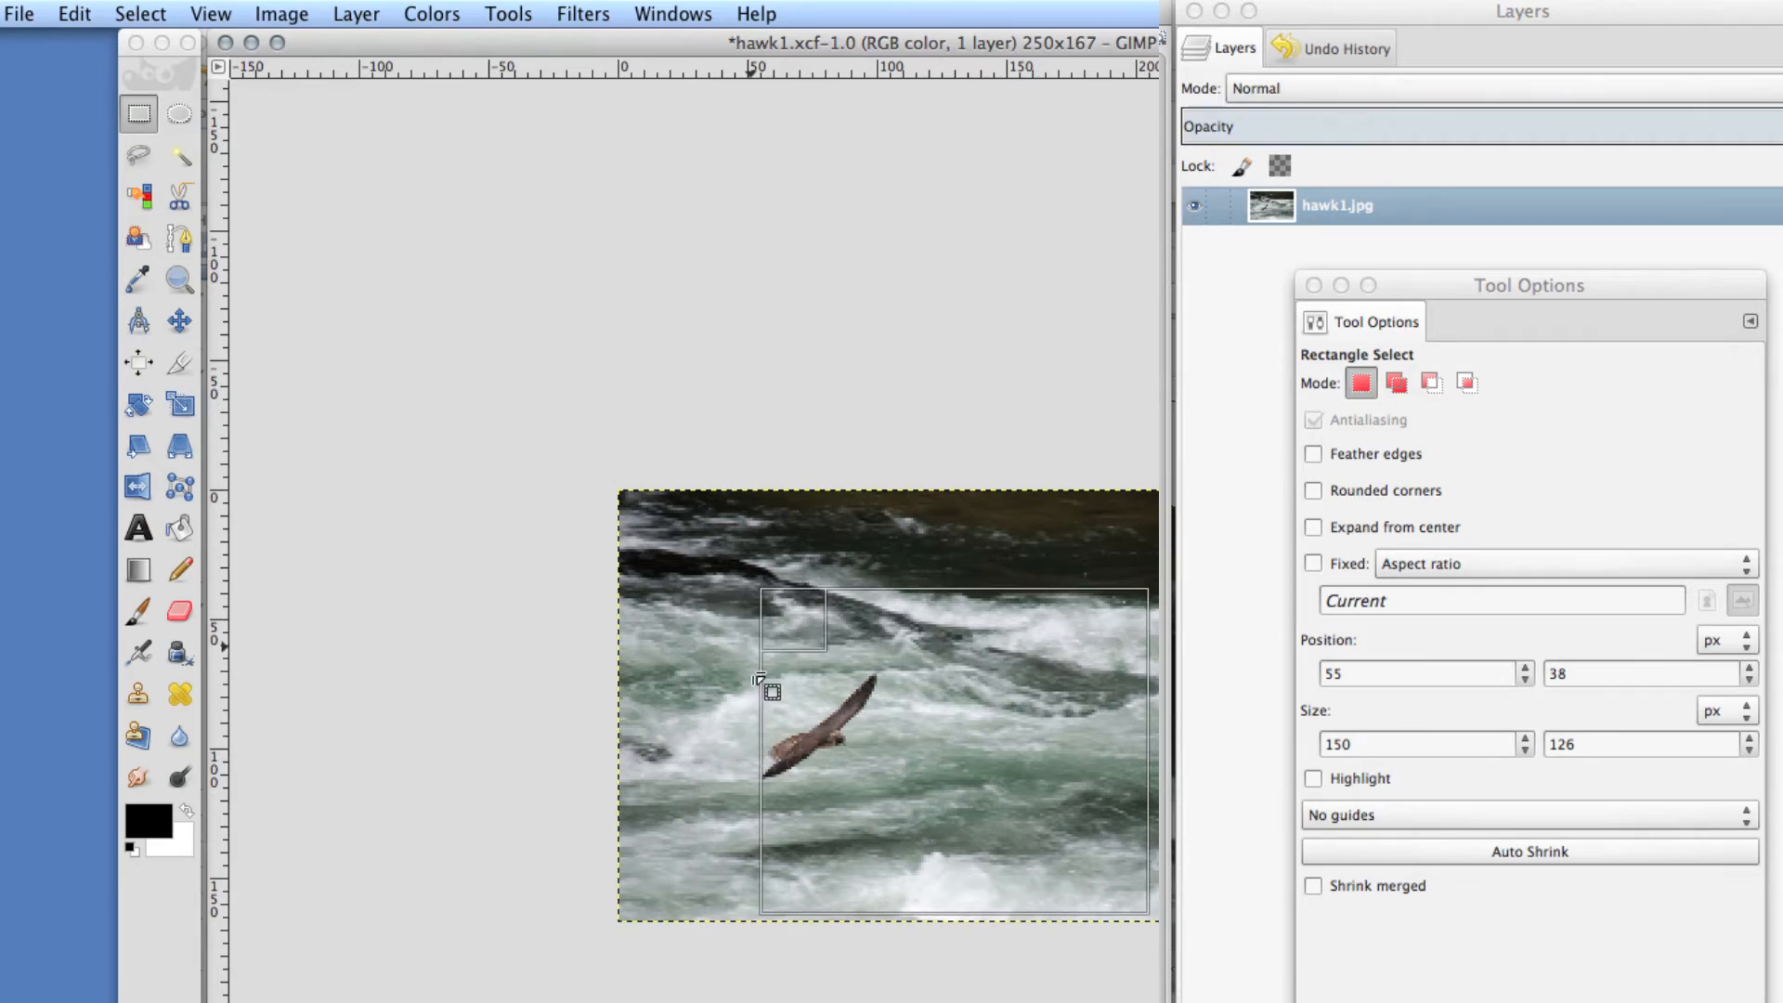
drag(793, 617, 762, 671)
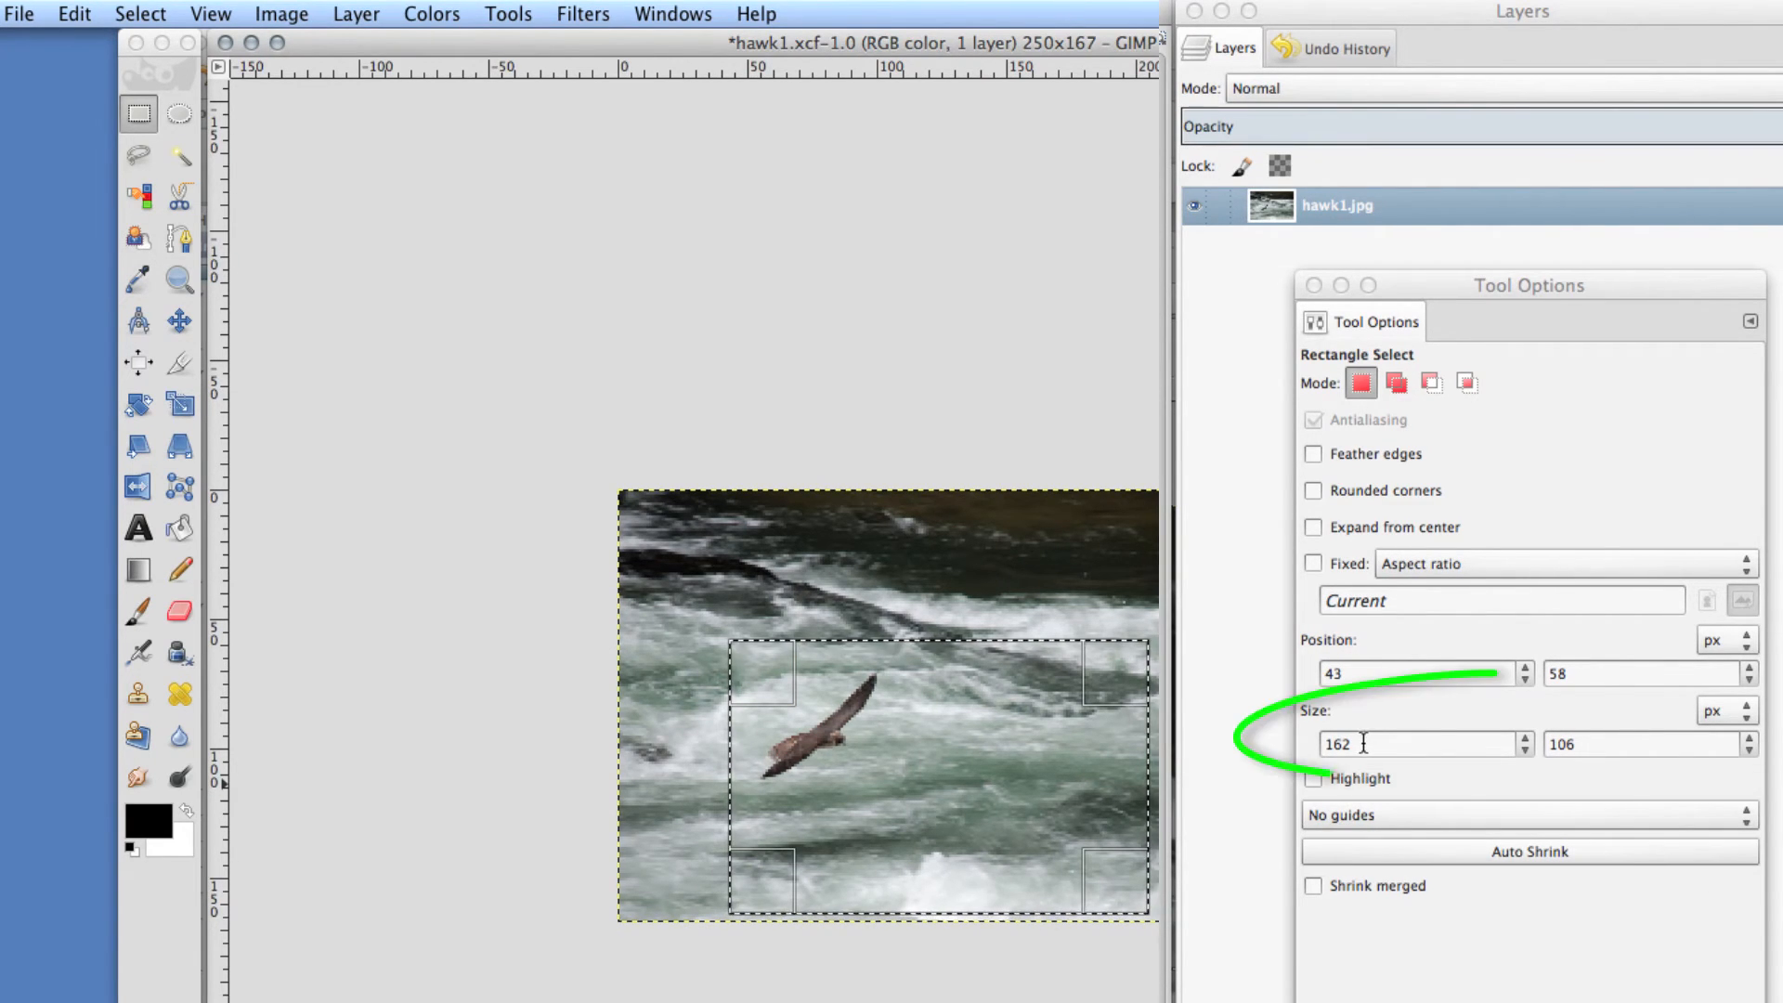
text(135)
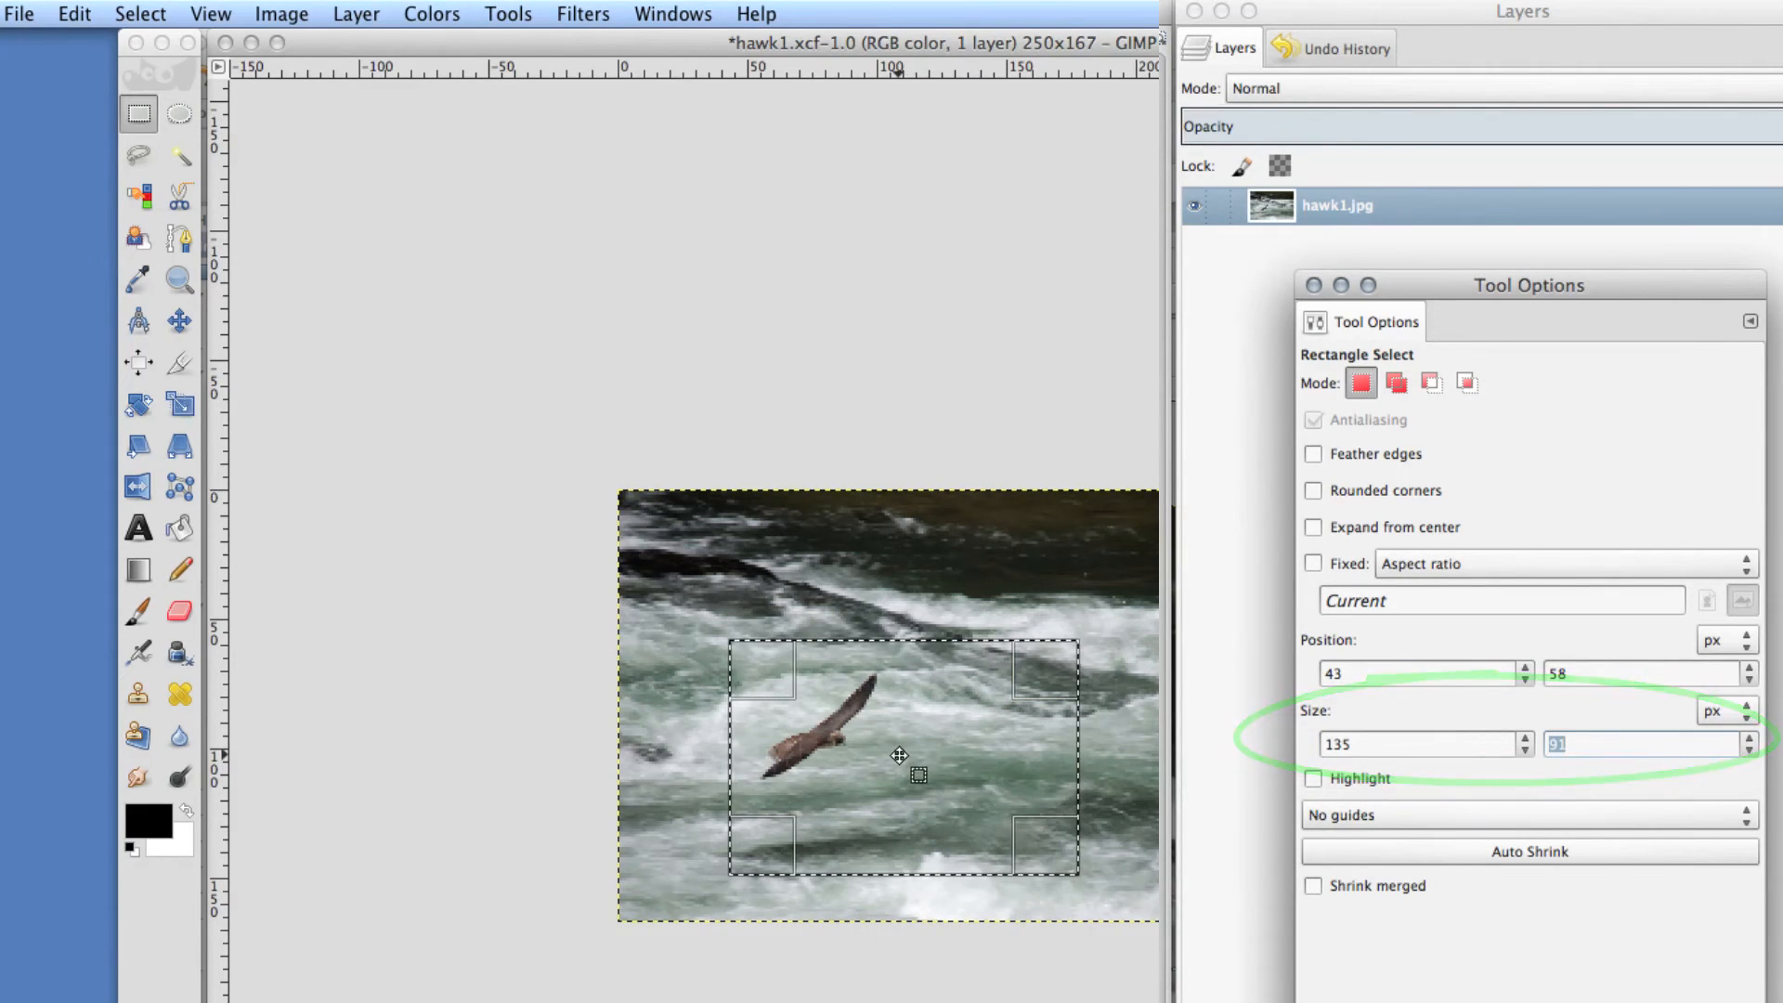
drag(899, 756, 949, 825)
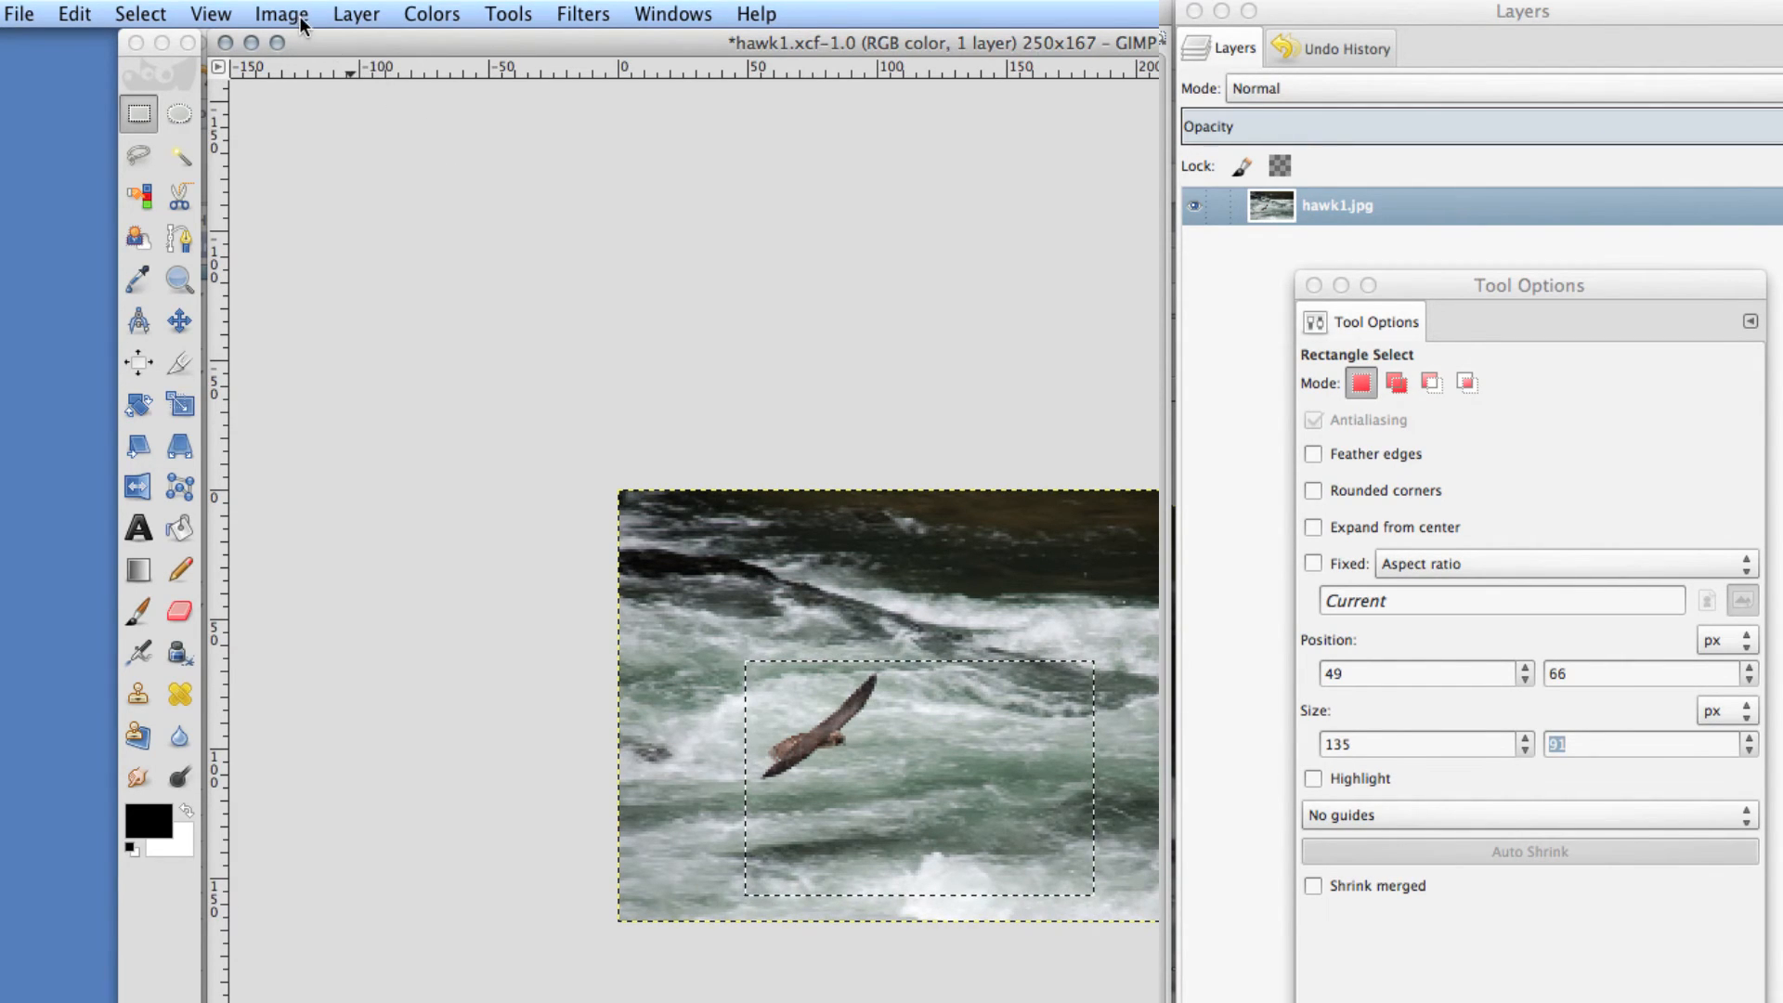
- Crop the photo to the selection, leaving a 135 × 91 pixel image
click(281, 13)
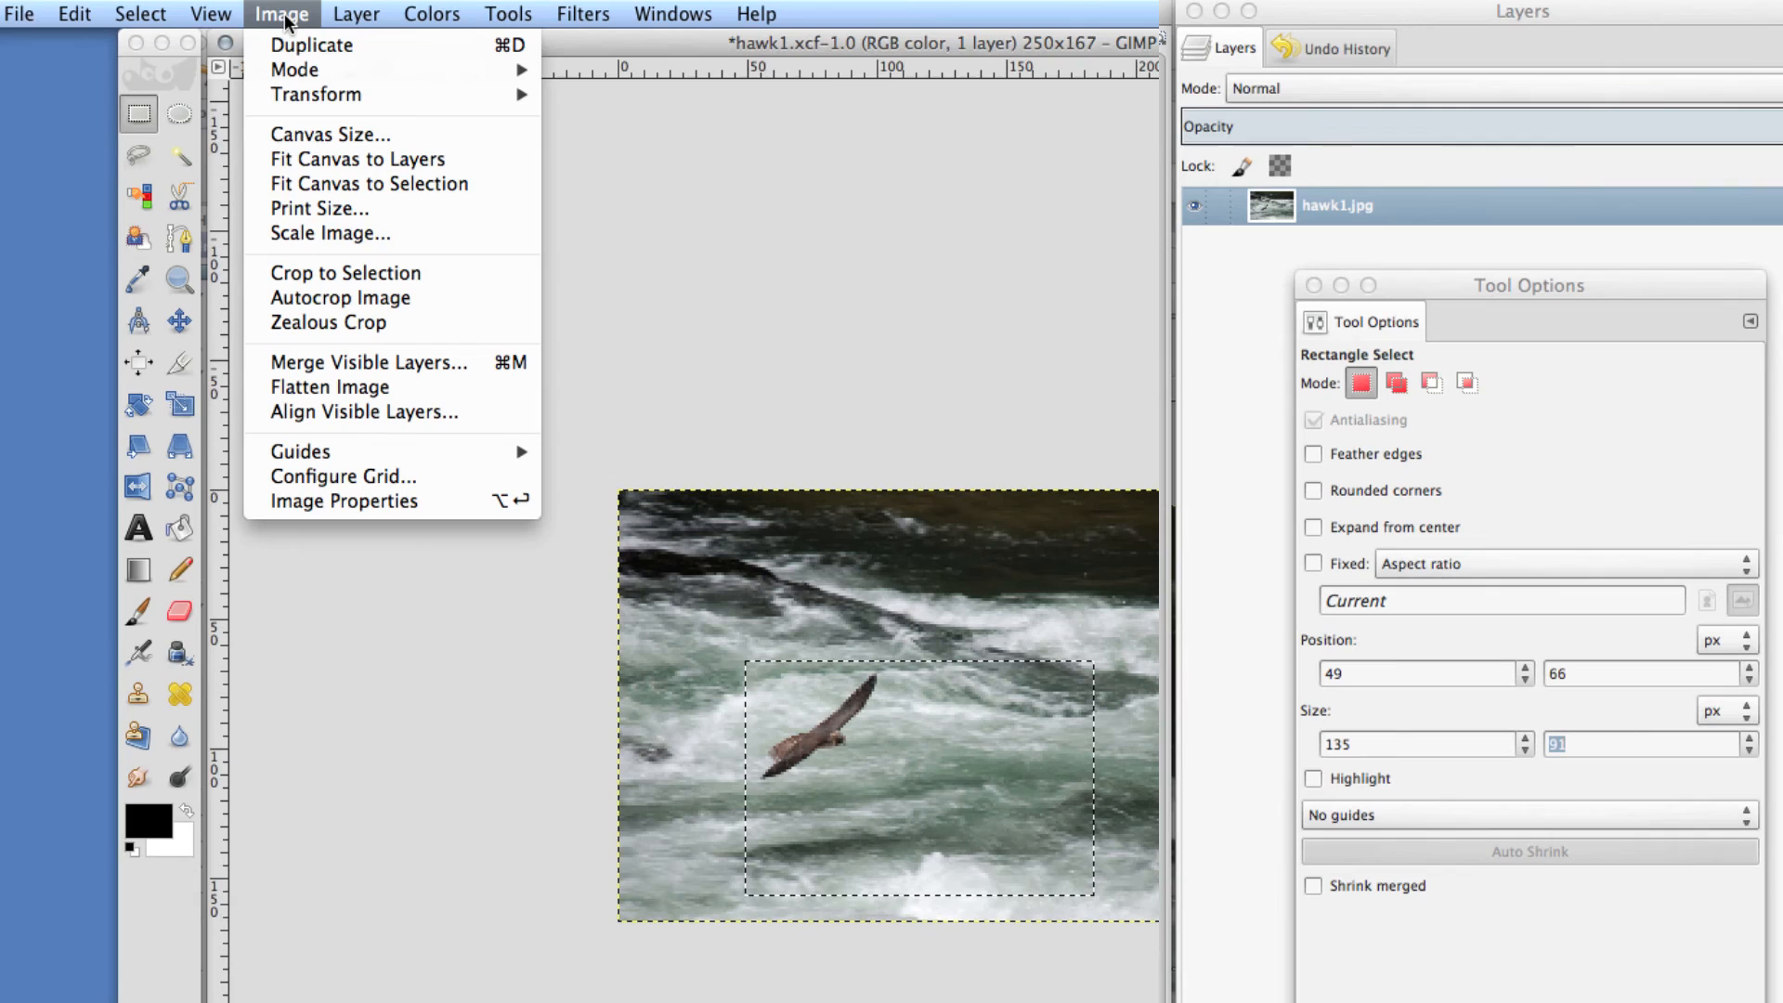
mouse_move(345, 273)
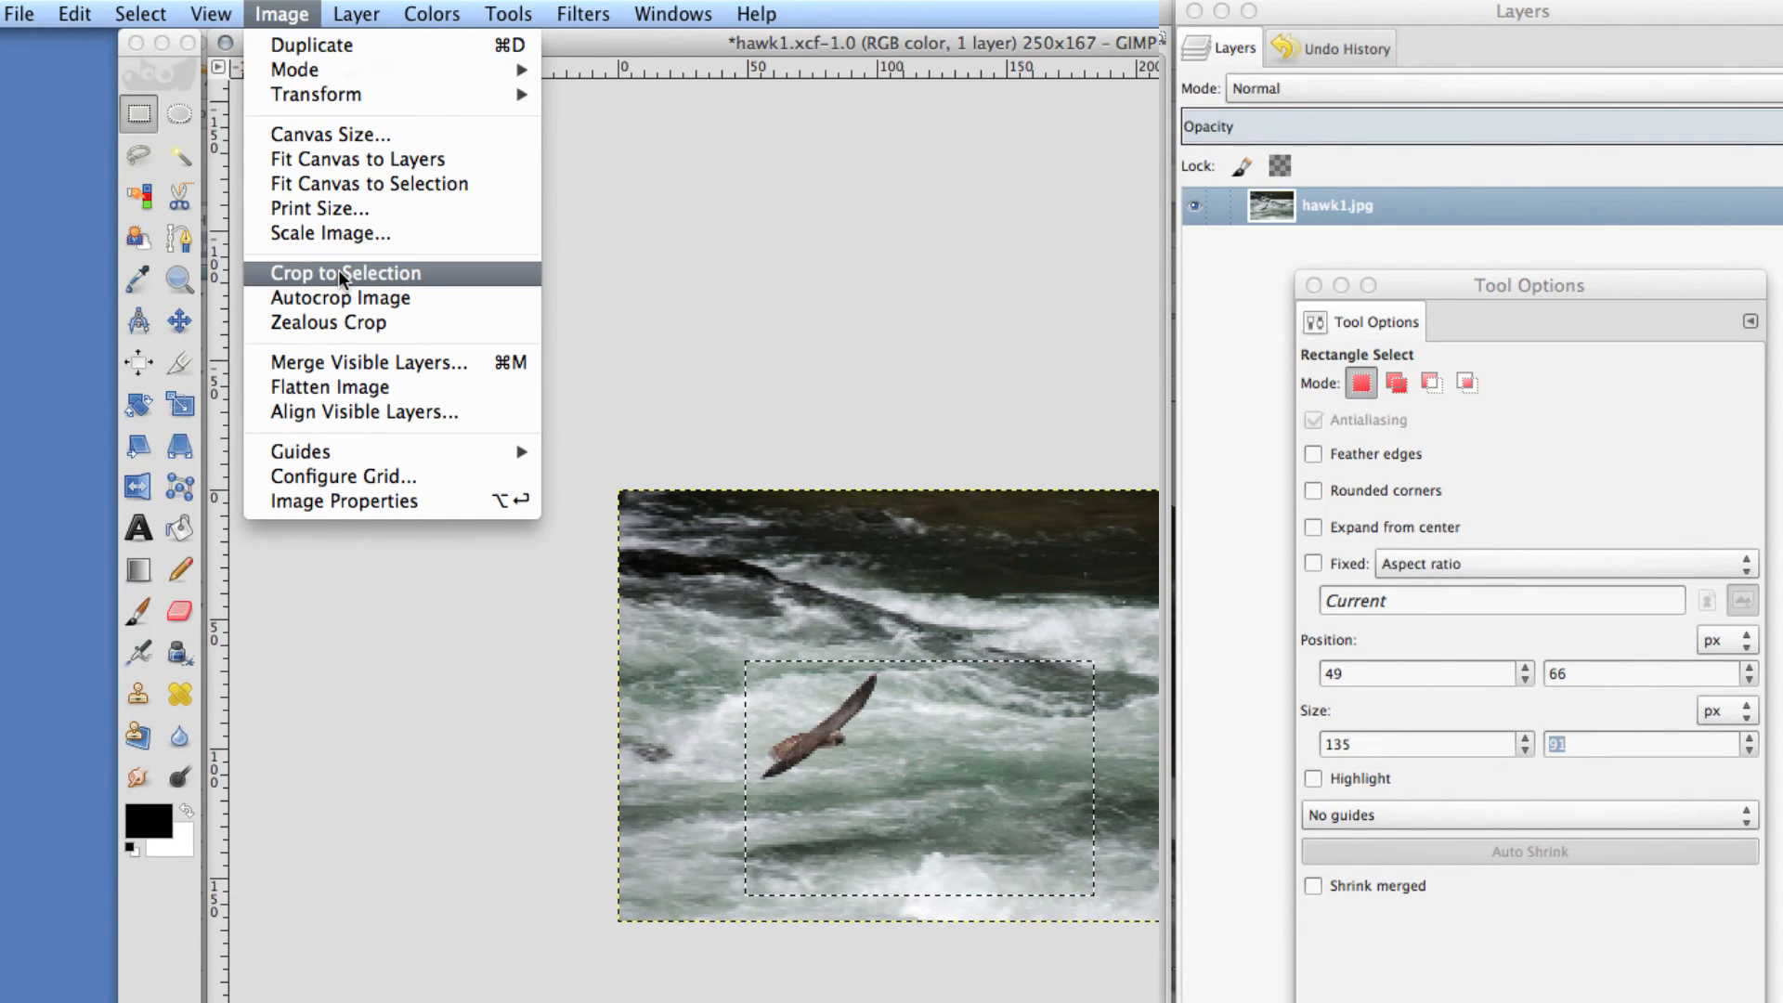
click(344, 273)
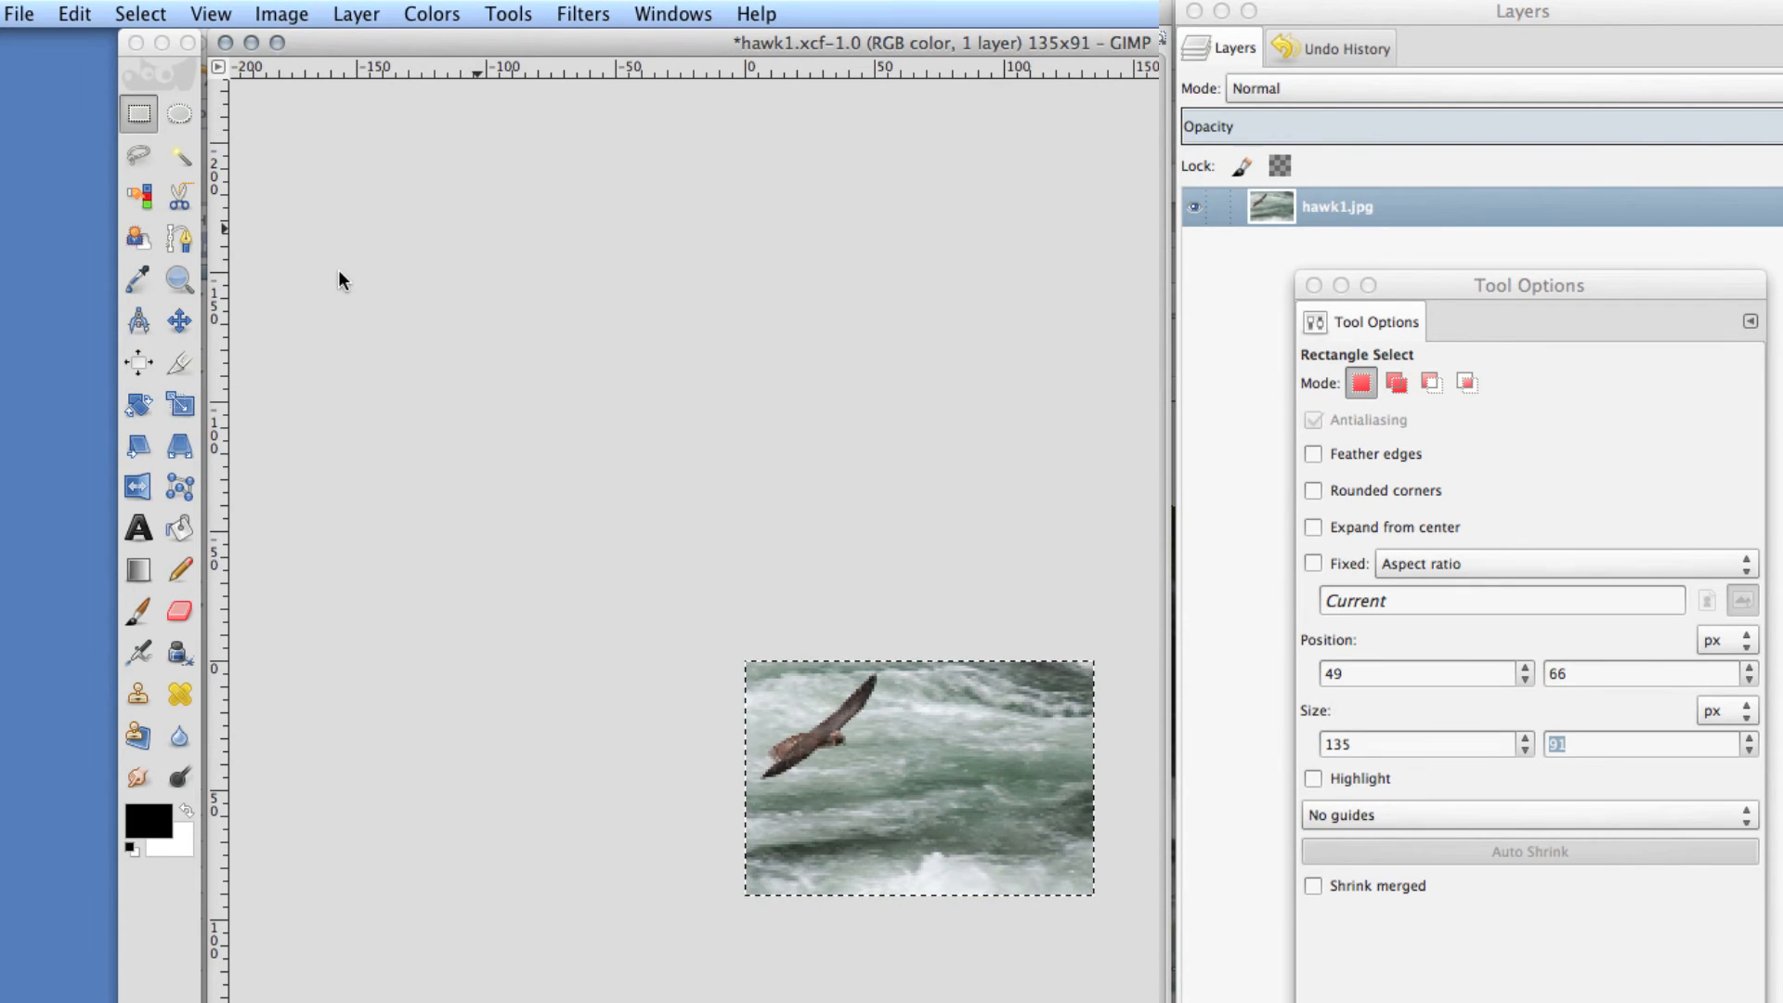
mouse_move(773, 728)
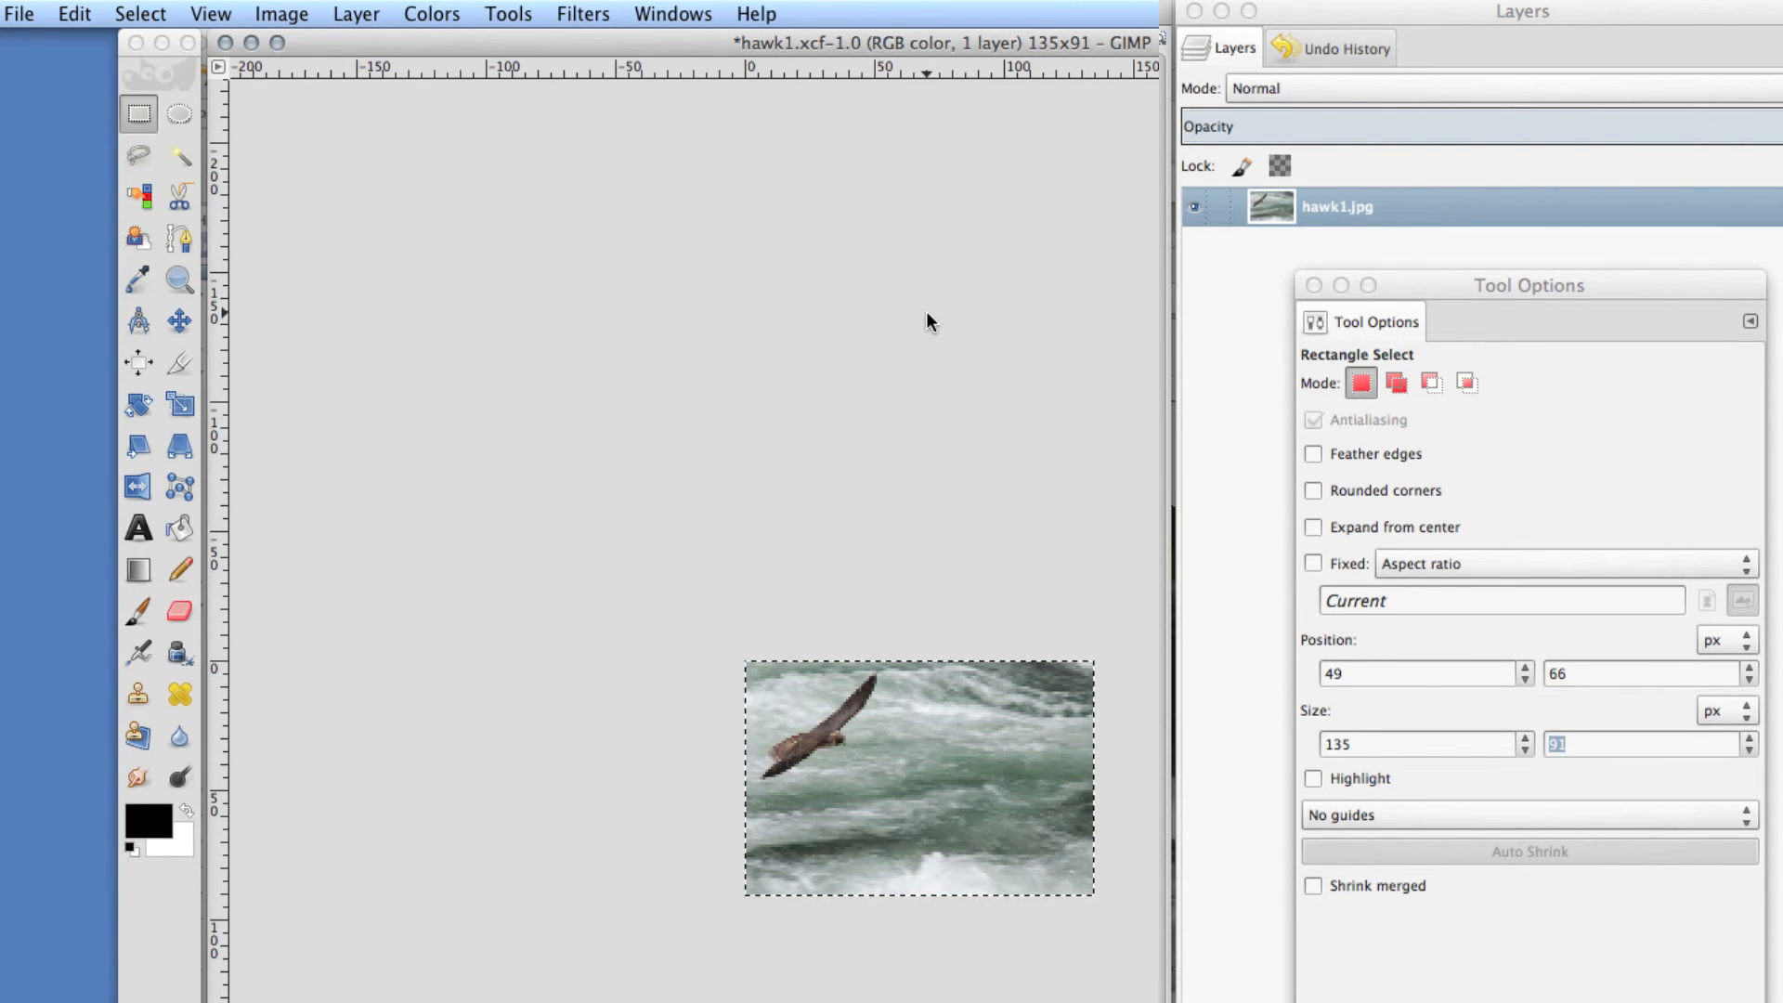
- Save the cropped 135 × 91 hawk image as hawk1.xcf
click(1431, 383)
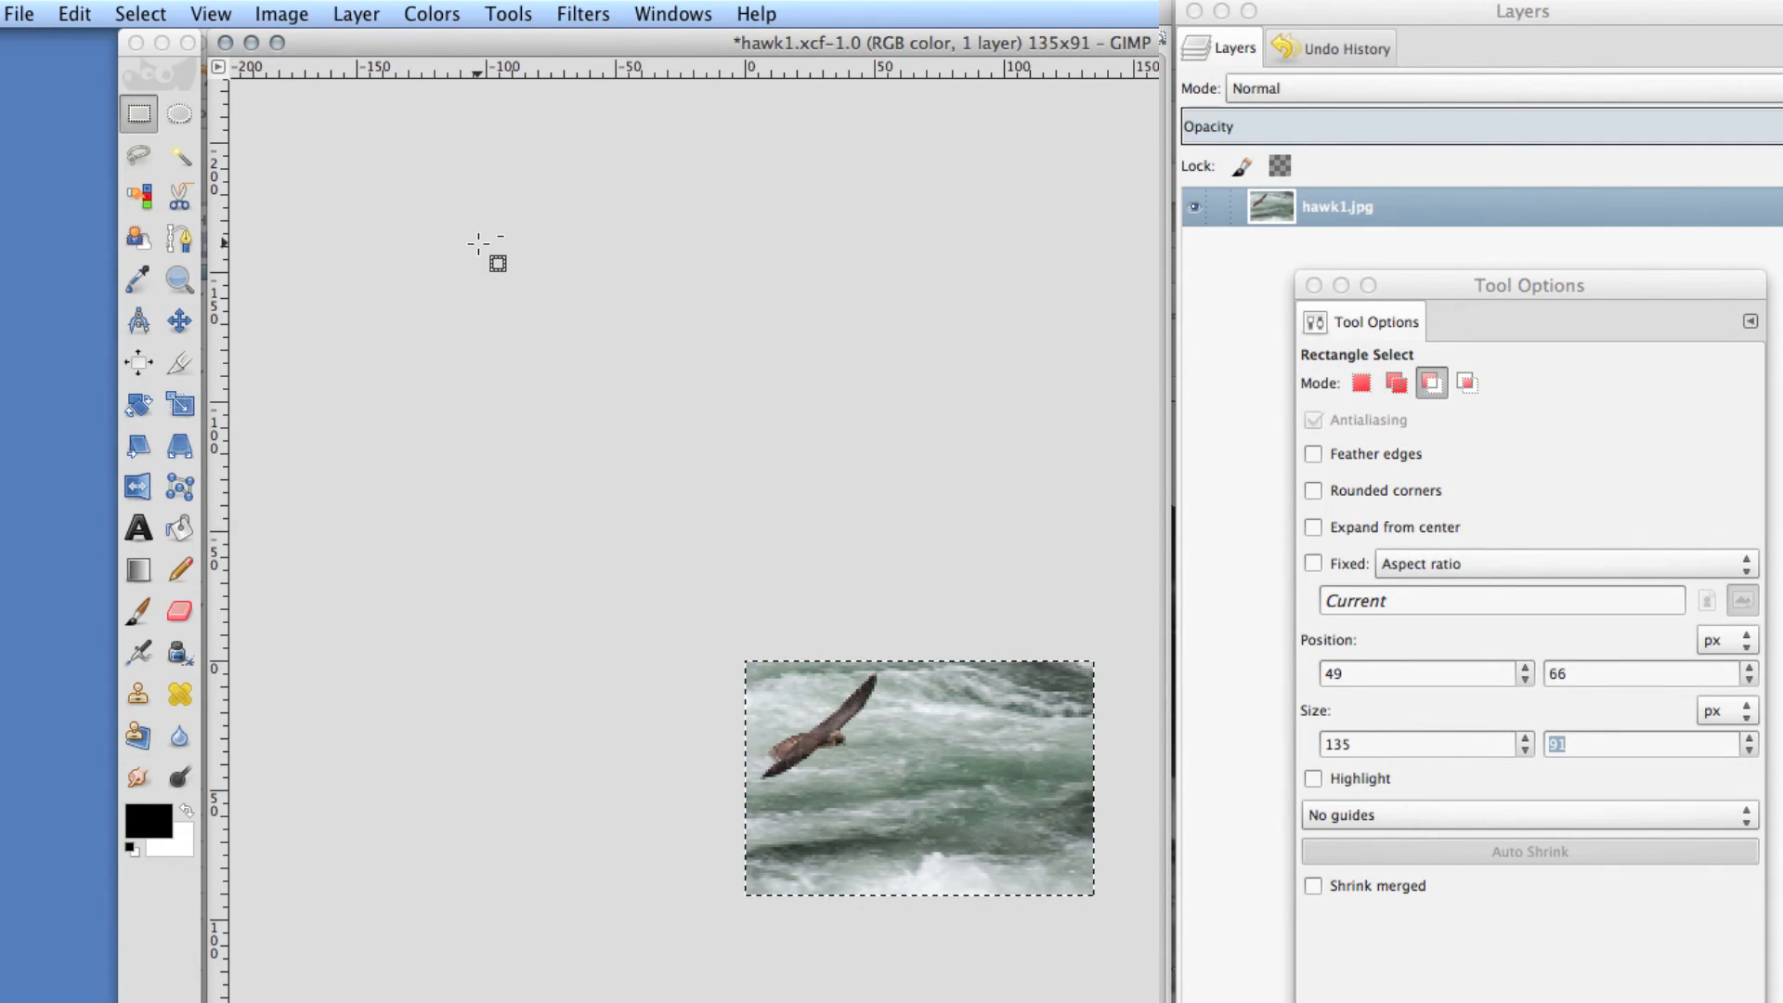
click(1360, 382)
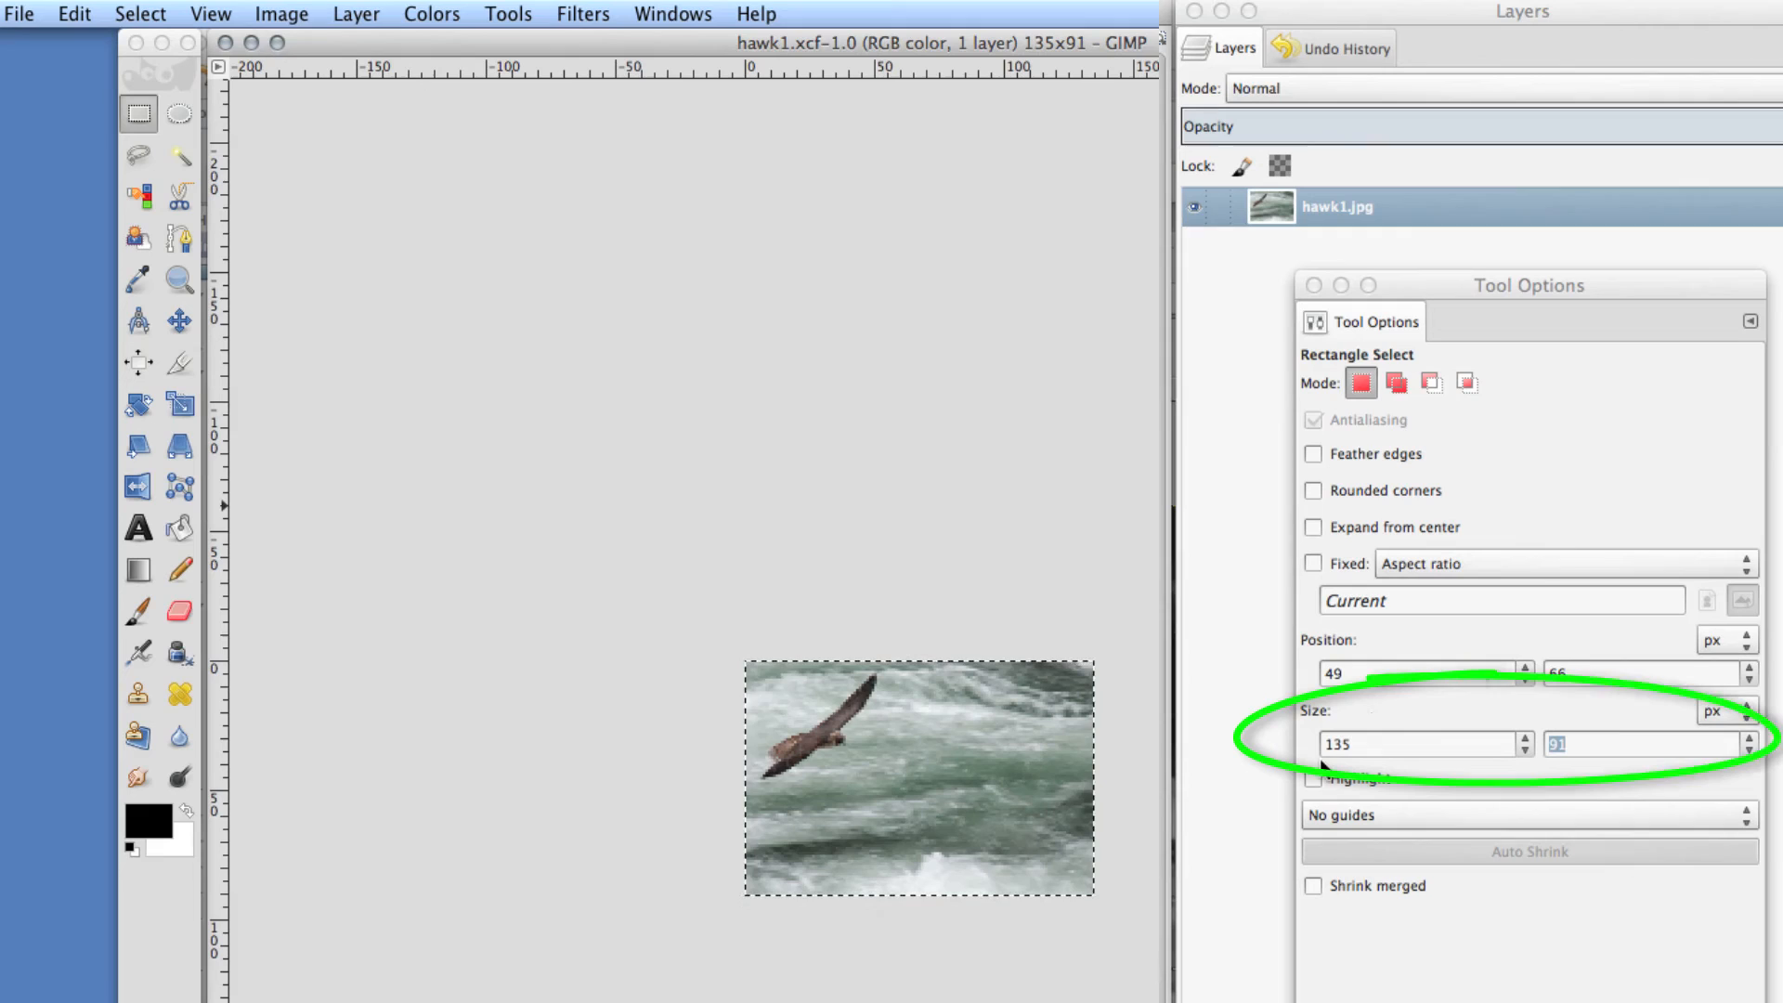
mouse_move(1498, 755)
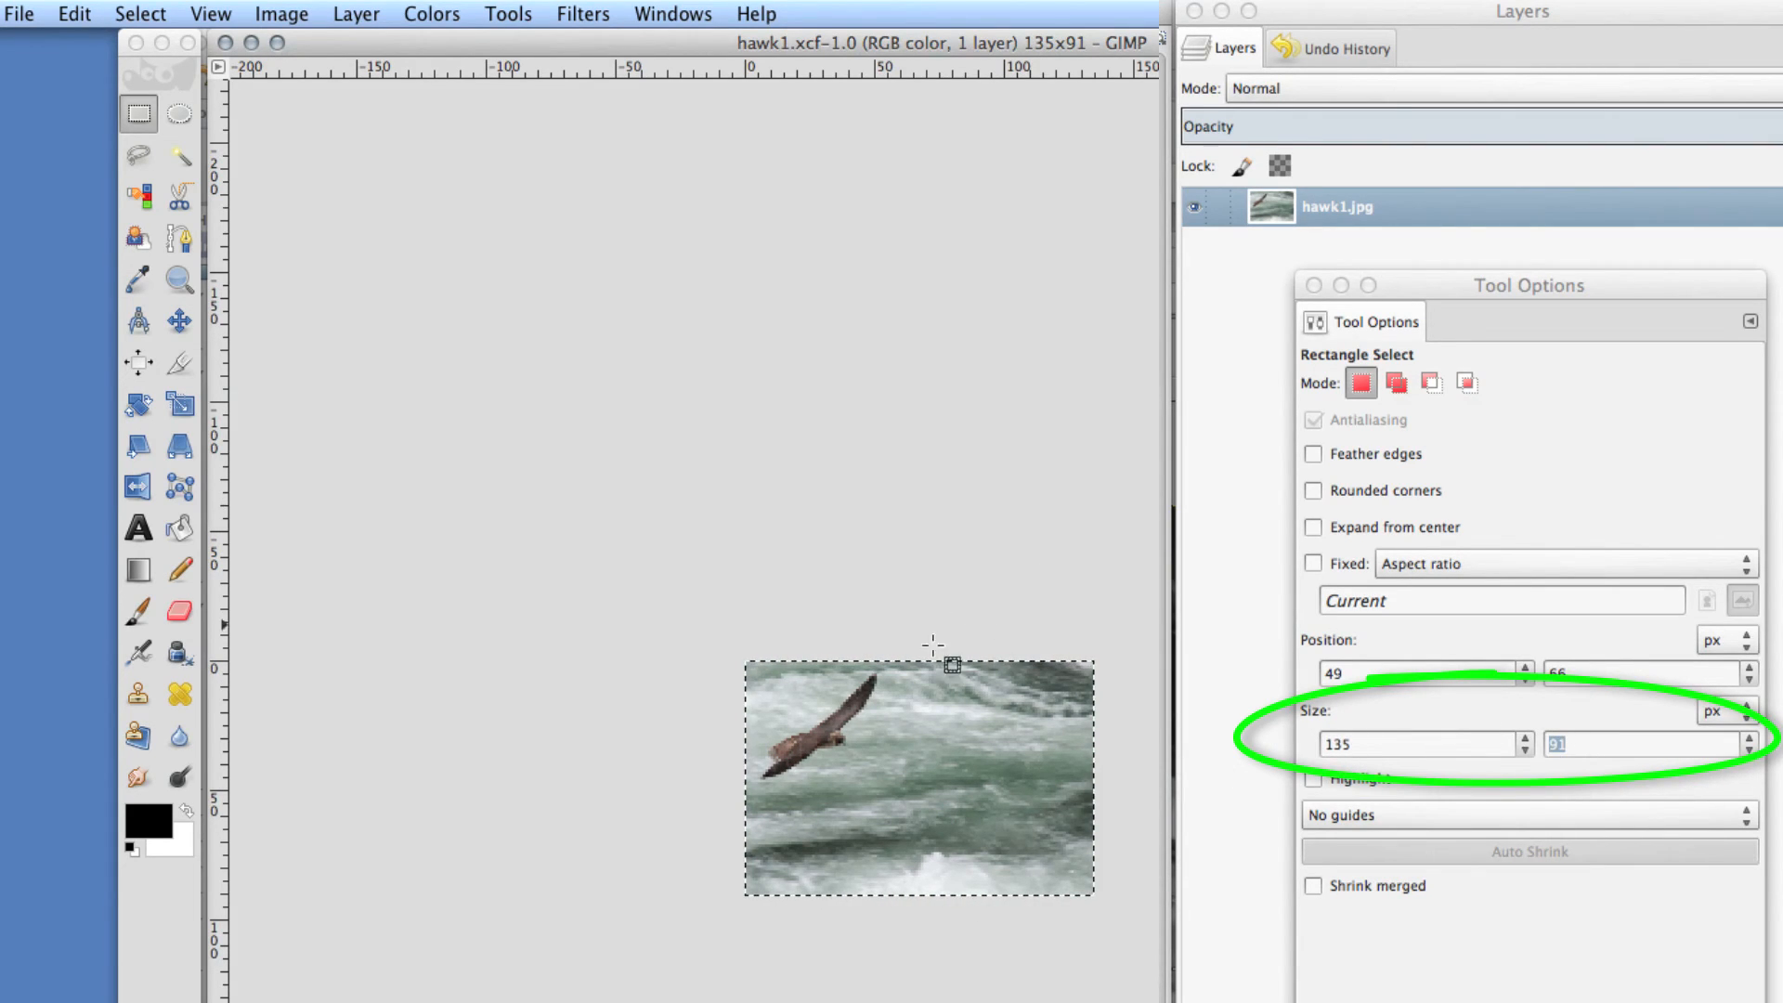
mouse_move(397, 331)
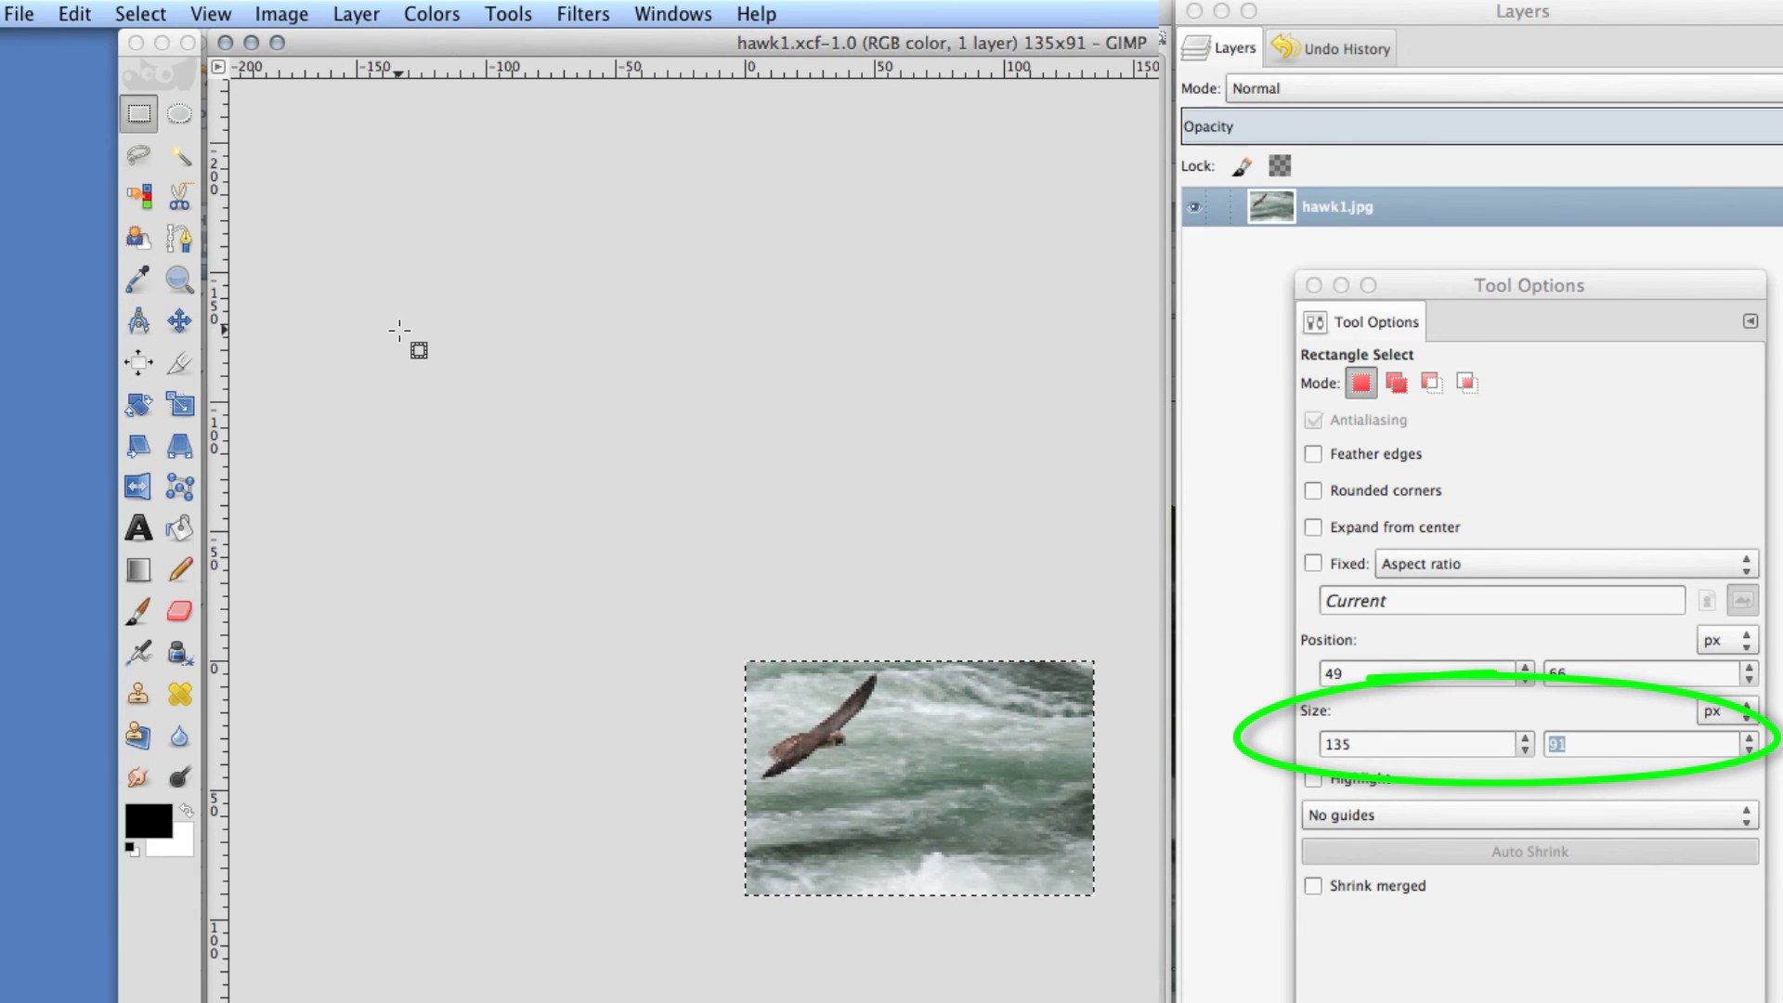